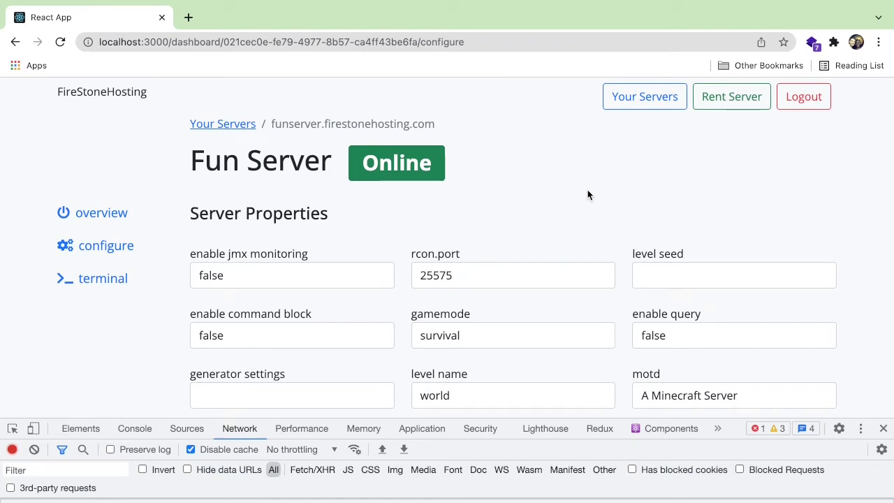
{"action": "mouse_move", "coordinate": [598, 192]}
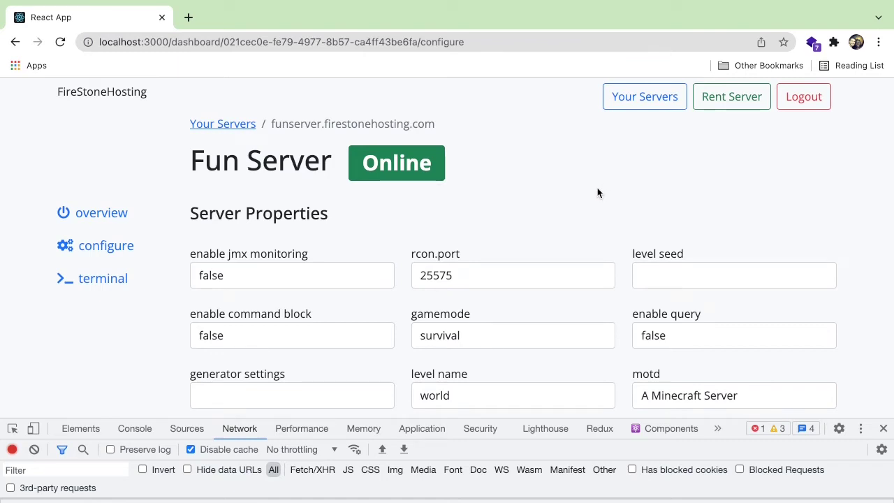
Revisit Fun Server's overview then configure page, scrolling through its Server Properties and network requests
{"action": "scroll", "scroll_direction": "down", "scroll_amount": 3}
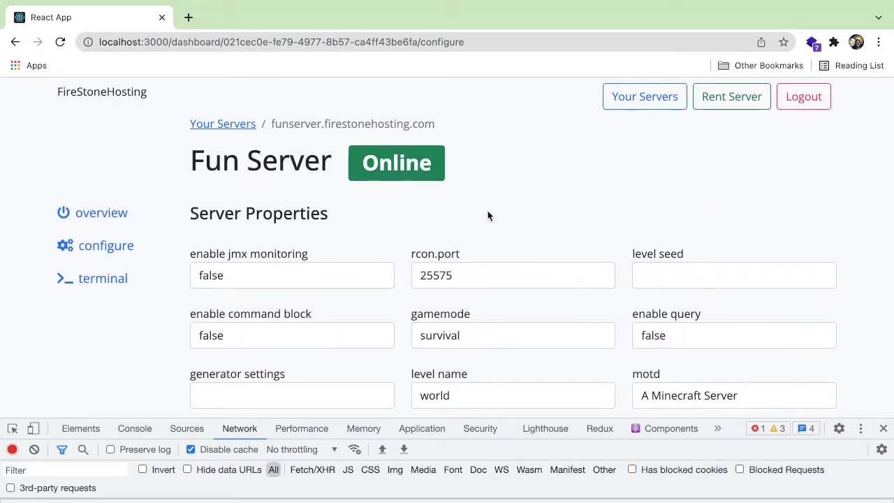
{"action": "mouse_move", "coordinate": [280, 222]}
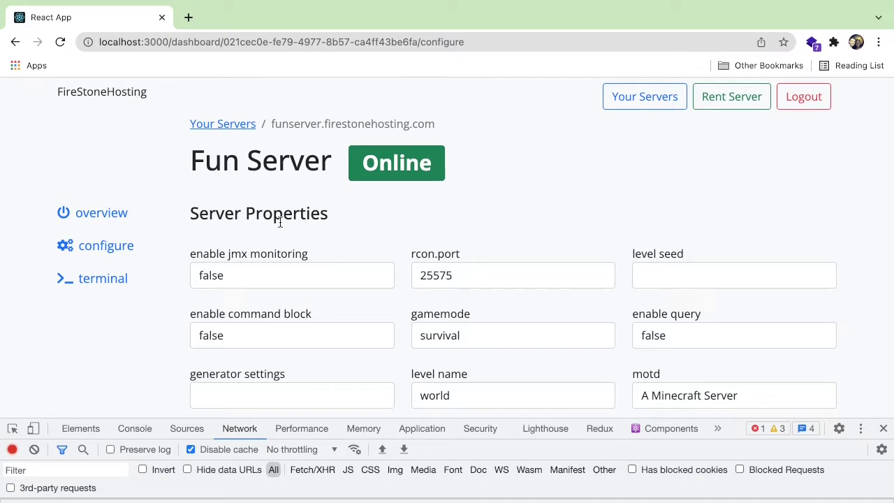
{"action": "mouse_move", "coordinate": [222, 123]}
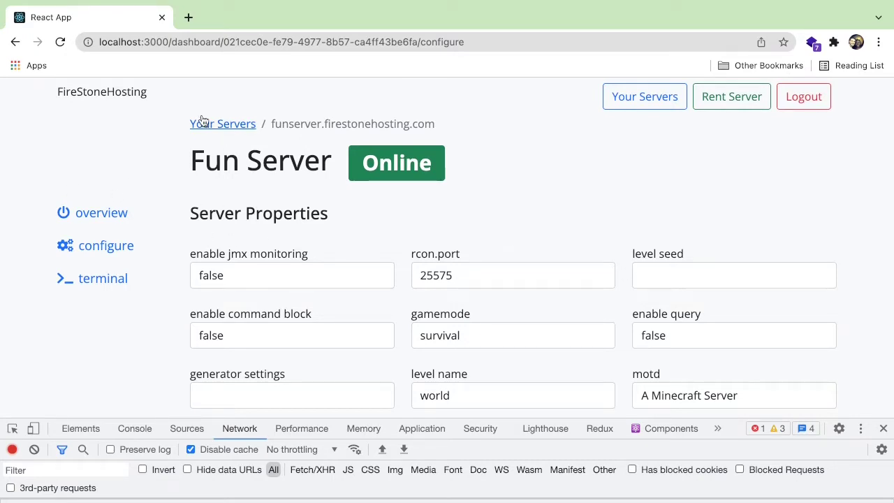
{"action": "left_click", "coordinate": [101, 212]}
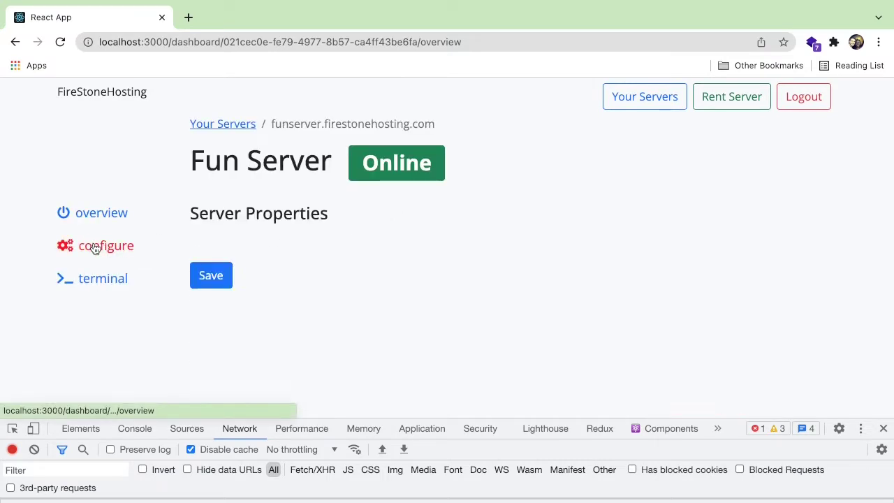
{"action": "left_click", "coordinate": [106, 246]}
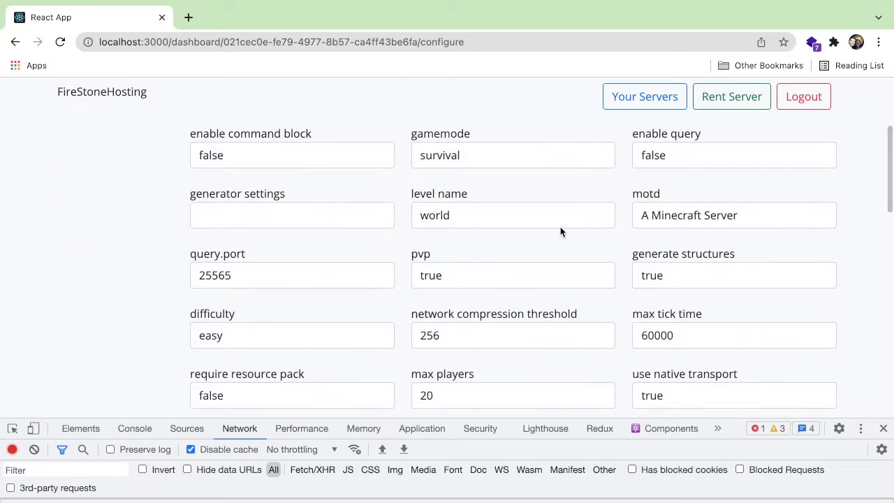
{"action": "scroll", "scroll_direction": "down", "scroll_amount": 3}
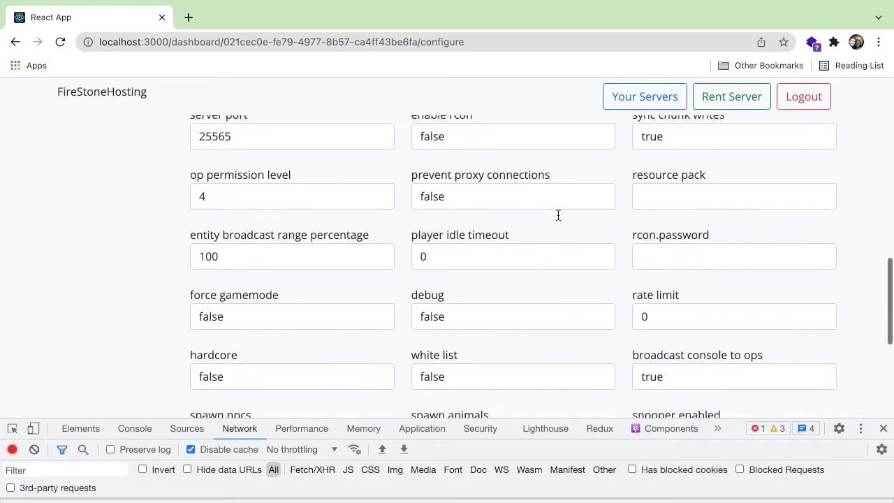
{"action": "scroll", "scroll_direction": "up", "scroll_amount": 3}
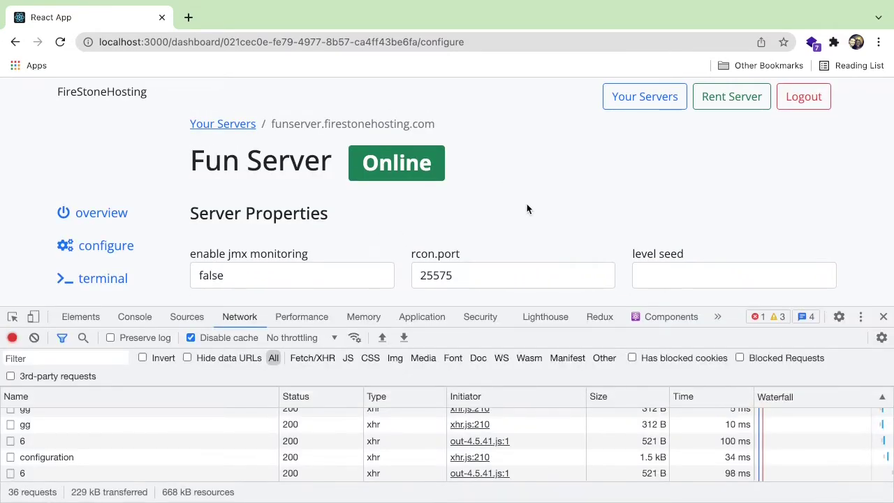
Switch to VS Code and bring up the project's server.properties file in the editor
{"action": "key", "text": "alt+tab"}
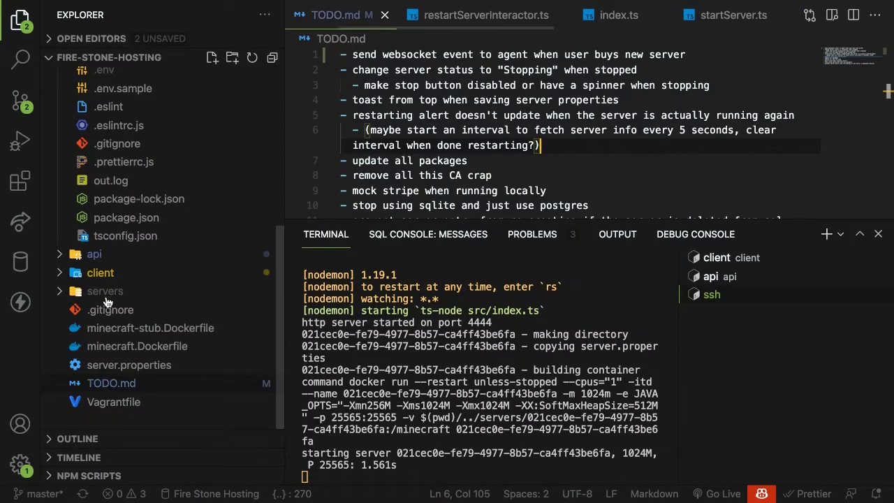
{"action": "left_click", "coordinate": [129, 365]}
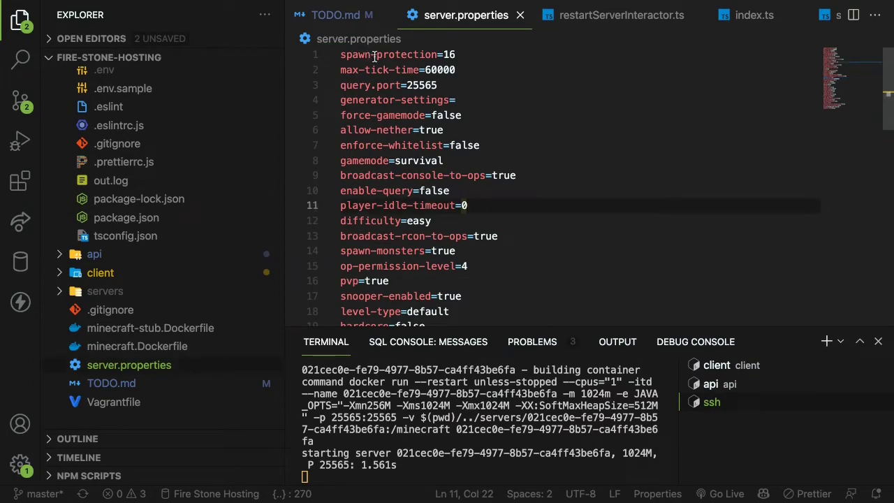
{"action": "scroll", "scroll_direction": "up", "scroll_amount": 3}
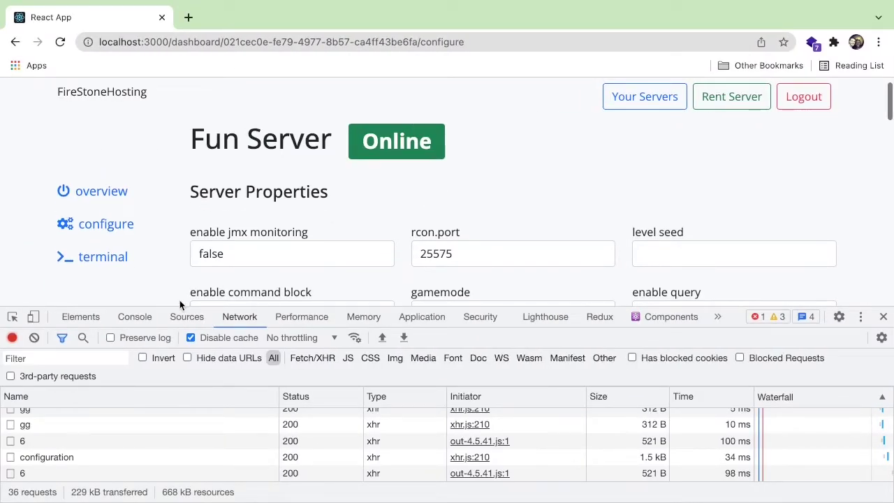
{"action": "mouse_move", "coordinate": [324, 229]}
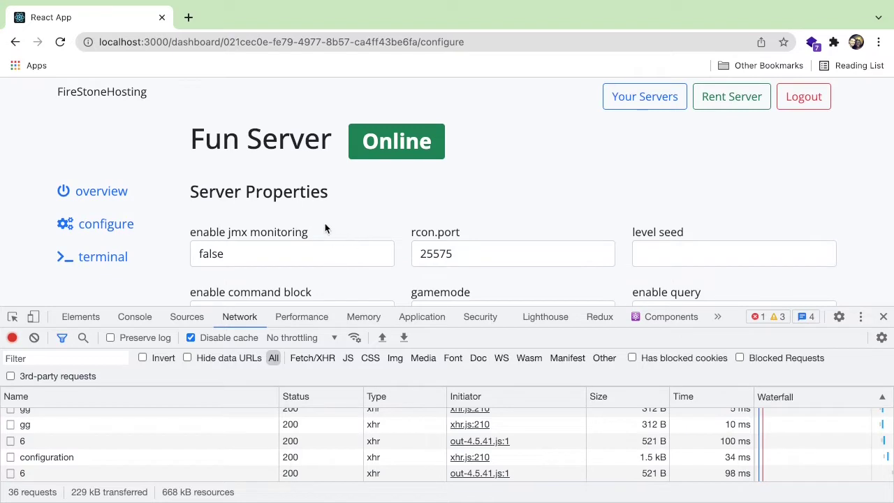
{"action": "mouse_move", "coordinate": [447, 166]}
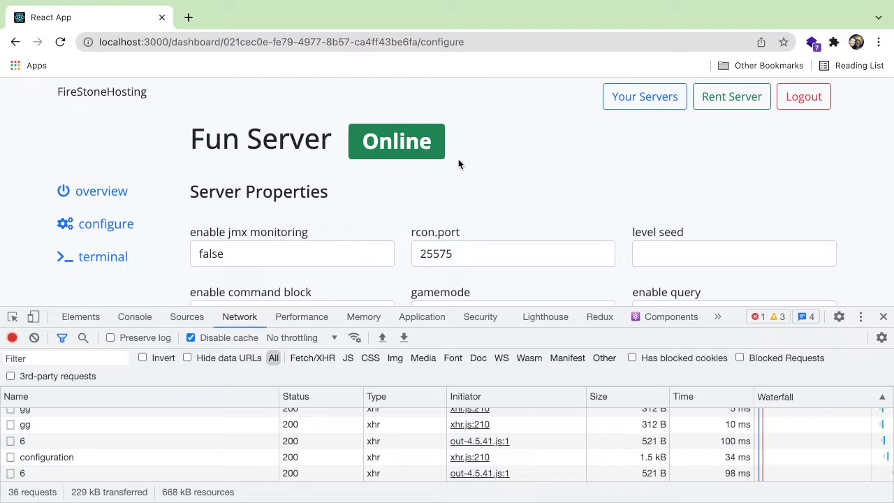
{"action": "mouse_move", "coordinate": [381, 206]}
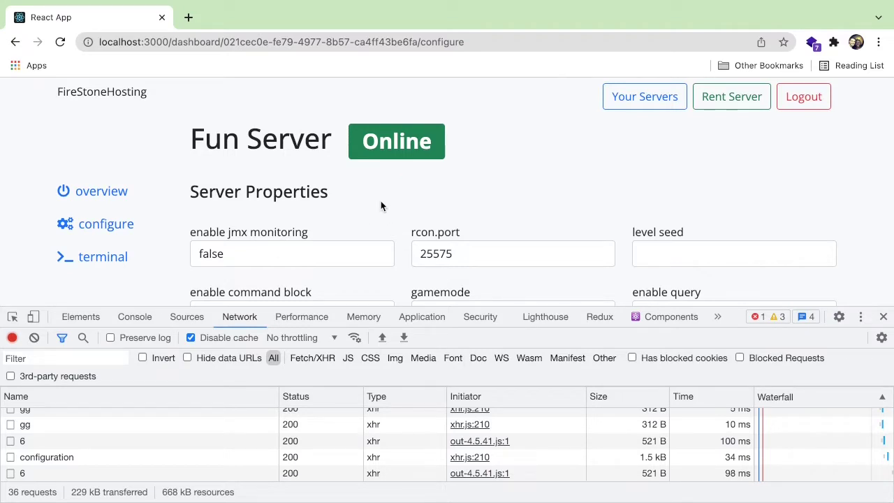
{"action": "mouse_move", "coordinate": [370, 204]}
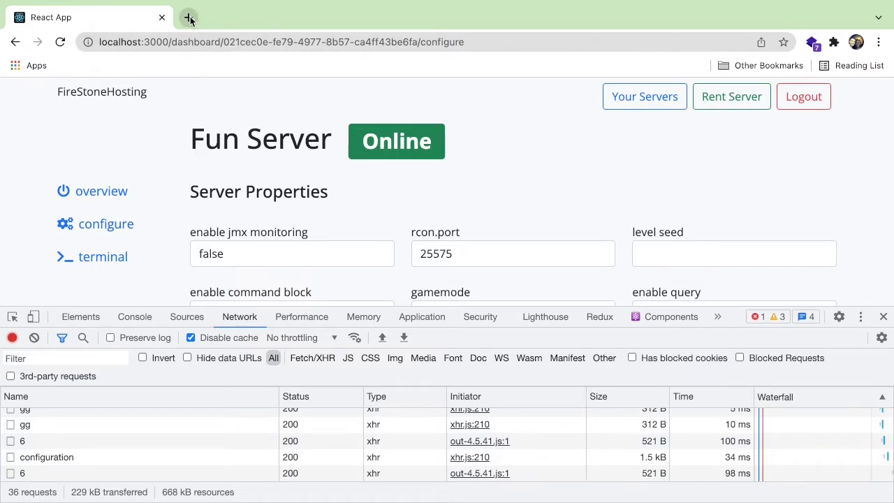
Start a diagrams.net sketch in a new tab with a UI cloud shape, checking back on the dashboard
{"action": "left_click", "coordinate": [188, 17]}
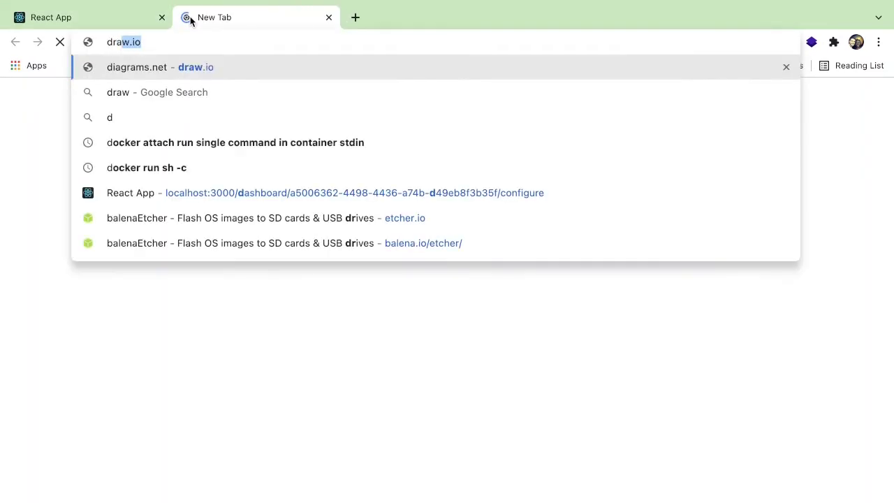
{"action": "left_click", "coordinate": [196, 67]}
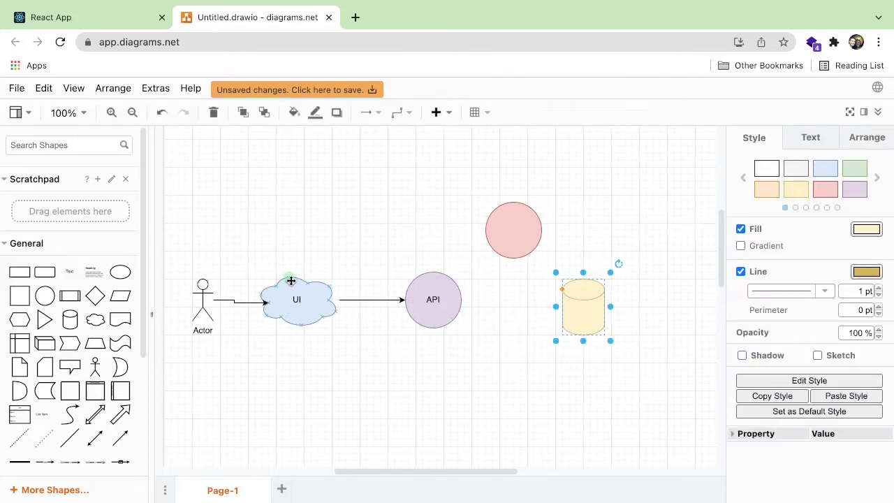
{"action": "left_click", "coordinate": [296, 299]}
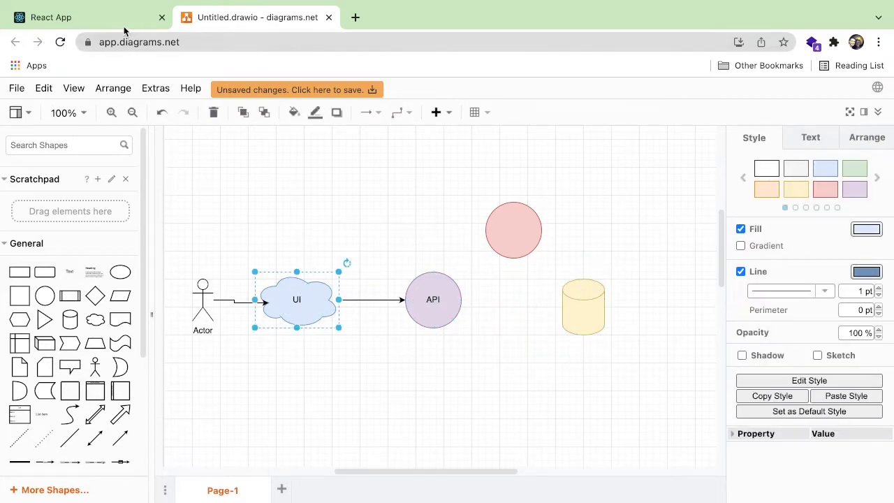
{"action": "left_click", "coordinate": [84, 17]}
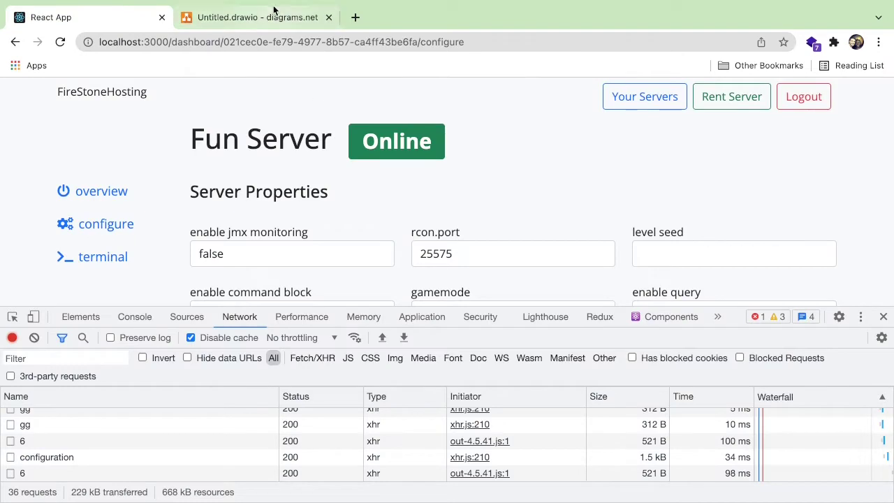
{"action": "left_click", "coordinate": [257, 17]}
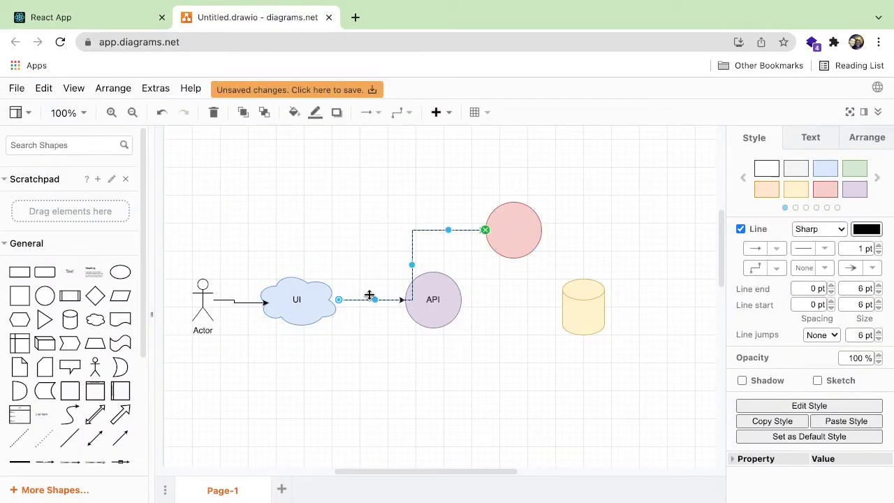
Label the red circle Agent, place an MC Server box inside it, and move the database cylinder beneath API
{"action": "left_click", "coordinate": [514, 229]}
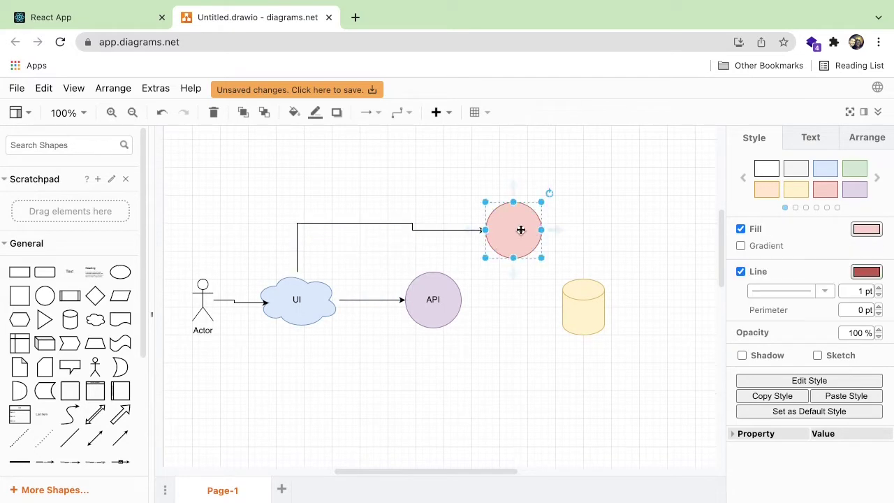
{"action": "type", "text": "Agent"}
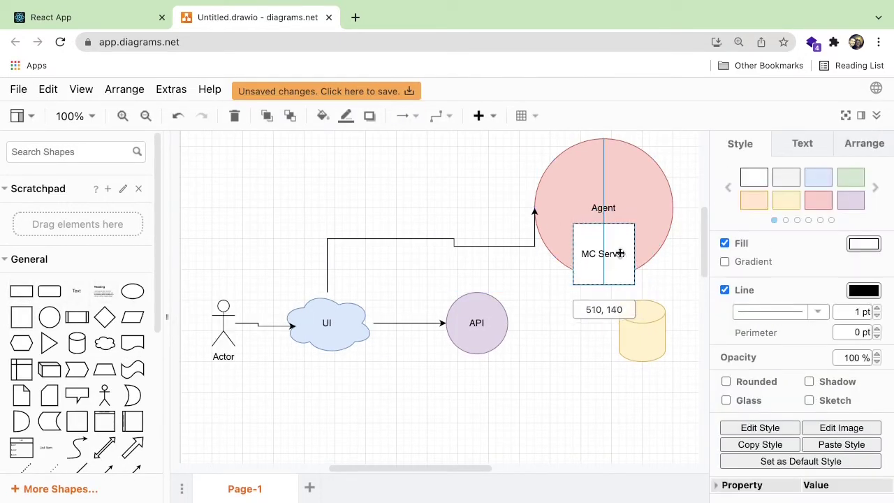
{"action": "left_click_drag", "start_coordinate": [604, 255], "coordinate": [604, 246]}
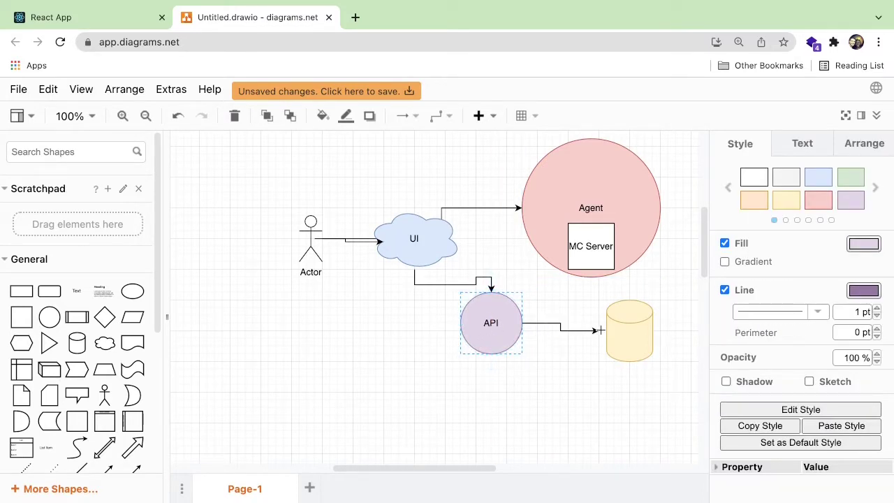
{"action": "left_click_drag", "start_coordinate": [628, 329], "coordinate": [506, 421]}
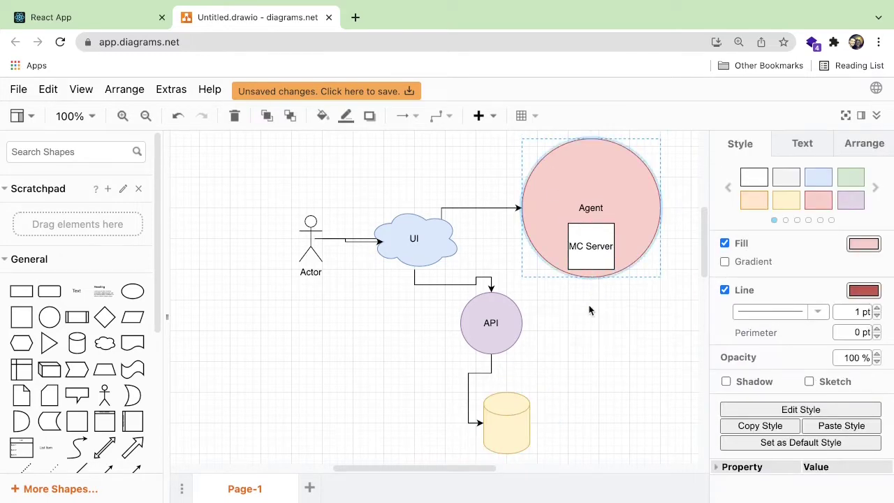
Link the Agent circle to API and drop a small API circle inside the Agent, then return to the dashboard
{"action": "left_click", "coordinate": [559, 355]}
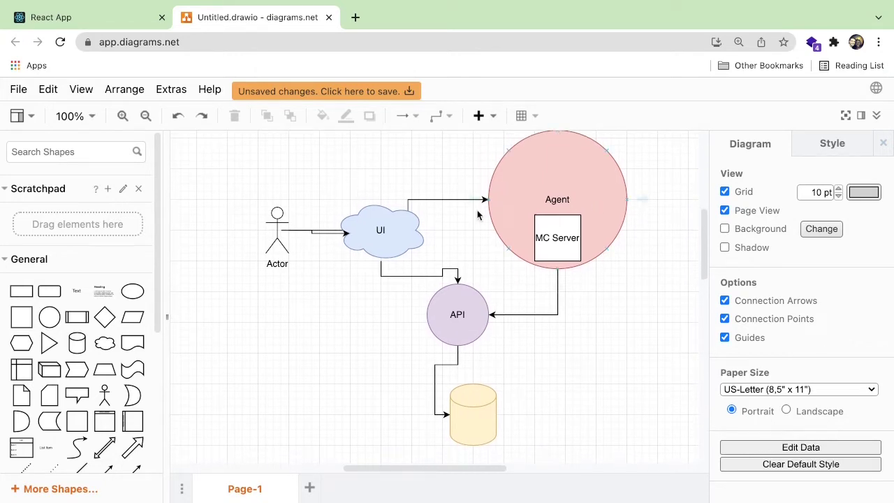
{"action": "left_click", "coordinate": [380, 231]}
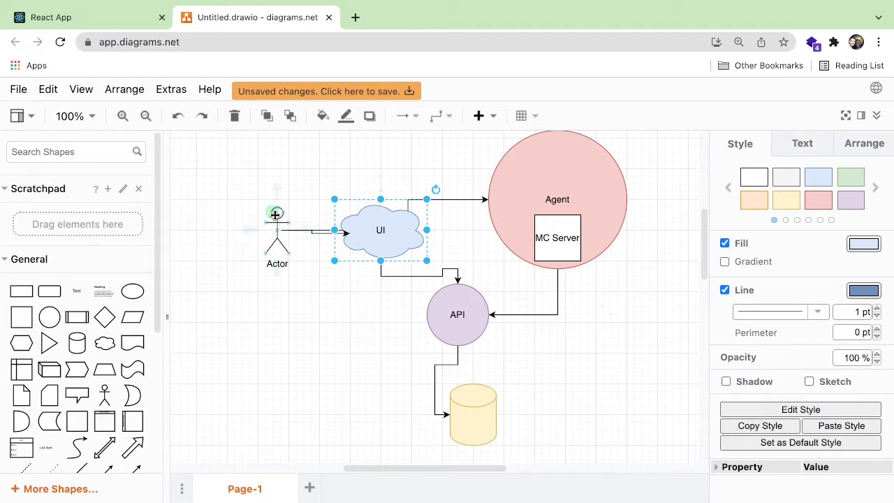
{"action": "mouse_move", "coordinate": [391, 227]}
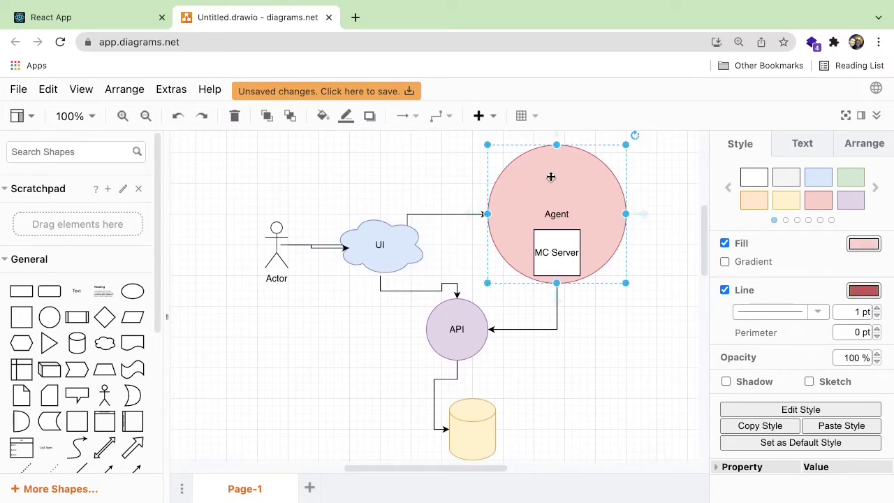
{"action": "left_click", "coordinate": [556, 251]}
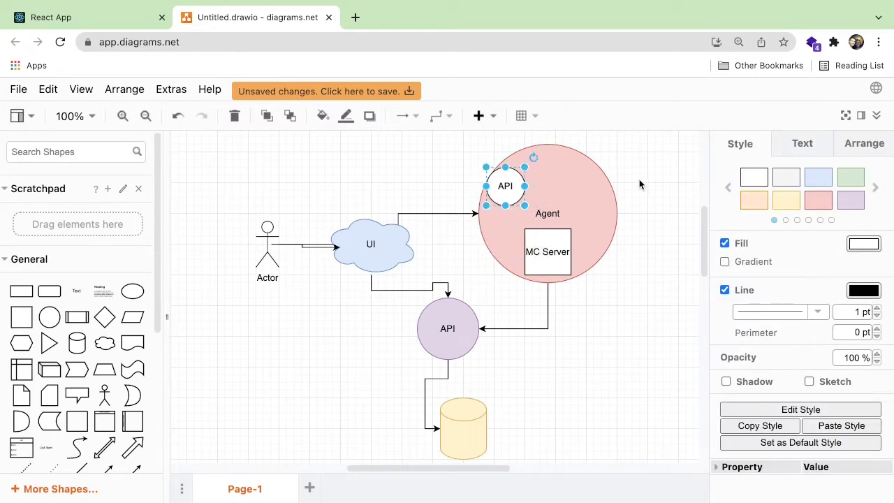
{"action": "left_click_drag", "start_coordinate": [506, 186], "coordinate": [506, 209]}
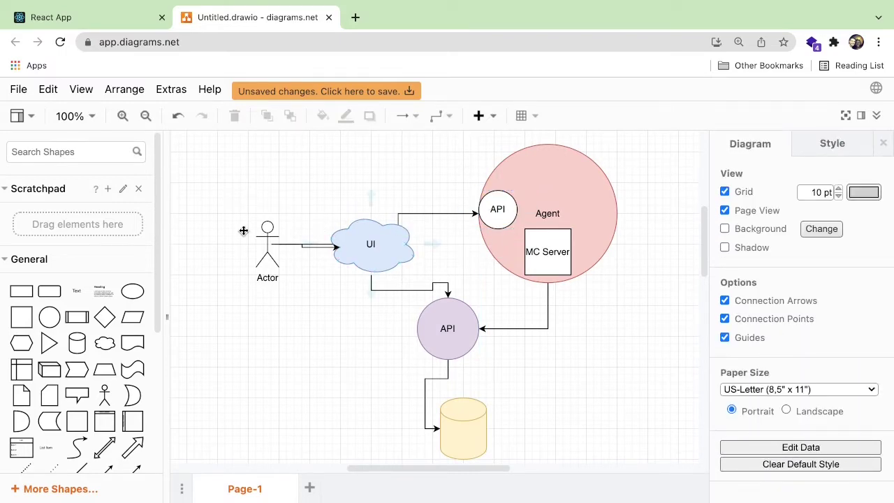
{"action": "left_click", "coordinate": [84, 17]}
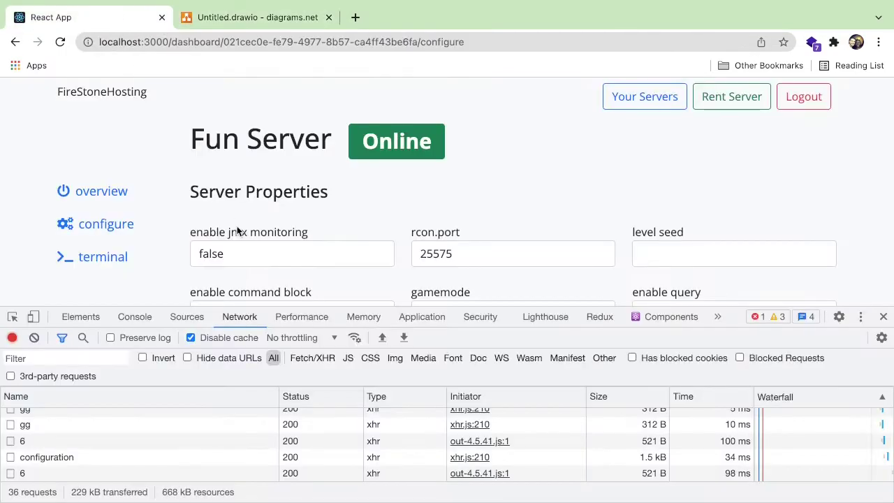
Reload the configure page and read the configuration request's headers showing agent address 10.0.0.166:4444
{"action": "scroll", "scroll_direction": "up", "scroll_amount": 3}
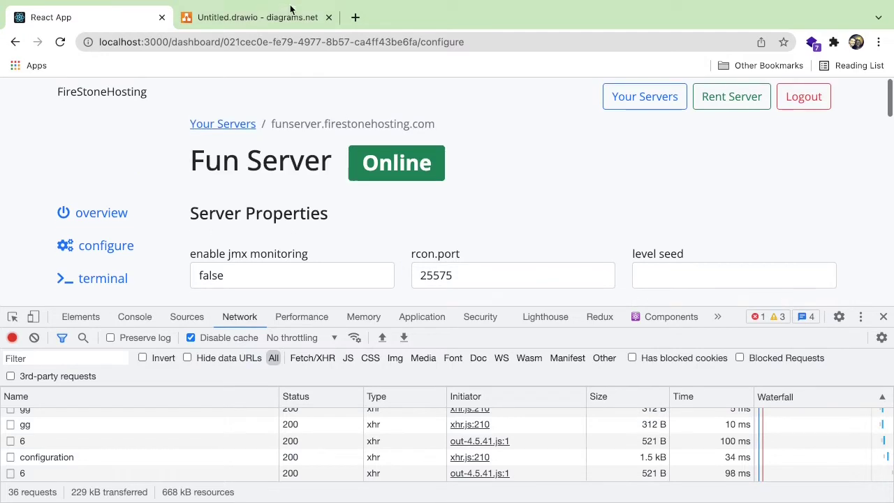
{"action": "left_click", "coordinate": [33, 337]}
{"action": "type", "text": "config"}
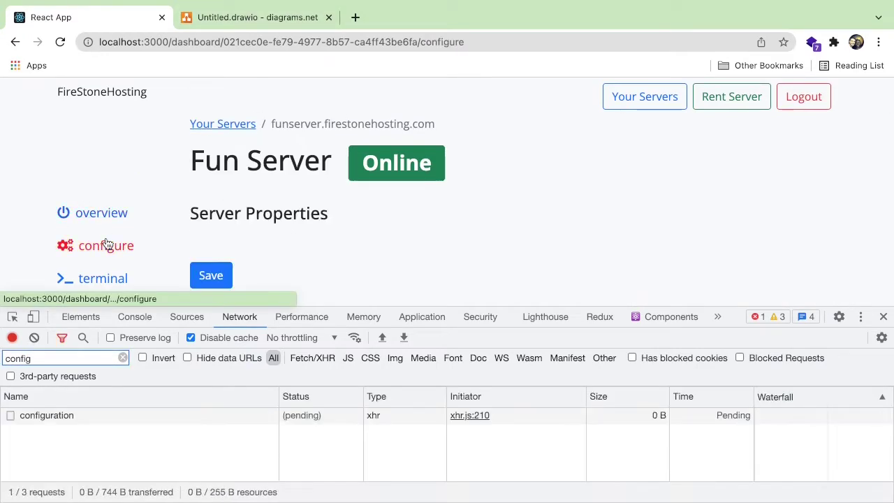
{"action": "left_click", "coordinate": [46, 415]}
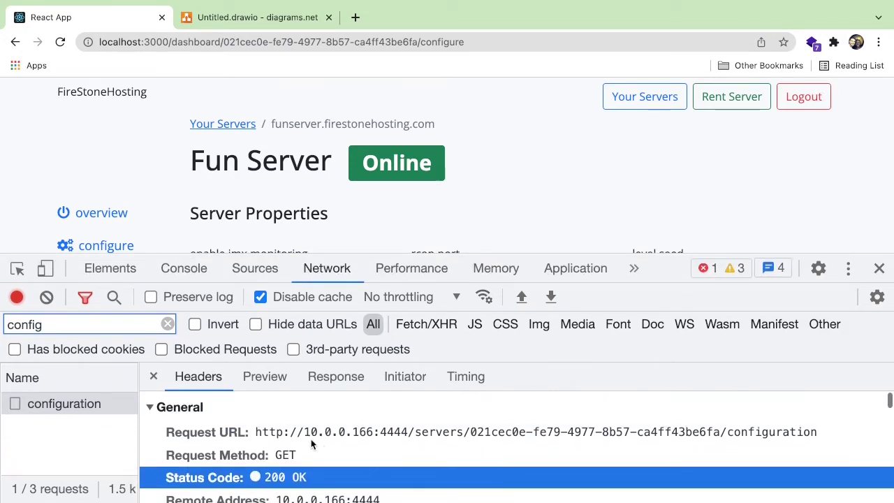
{"action": "mouse_move", "coordinate": [358, 441]}
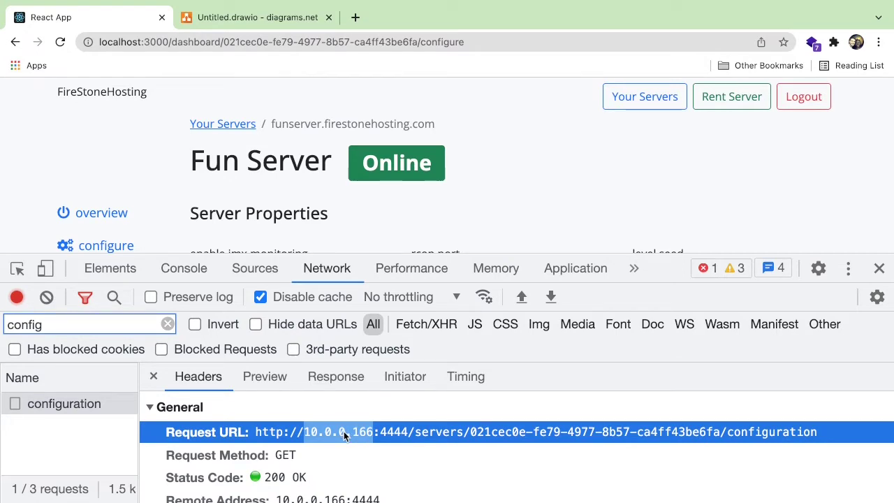
{"action": "left_click", "coordinate": [257, 17]}
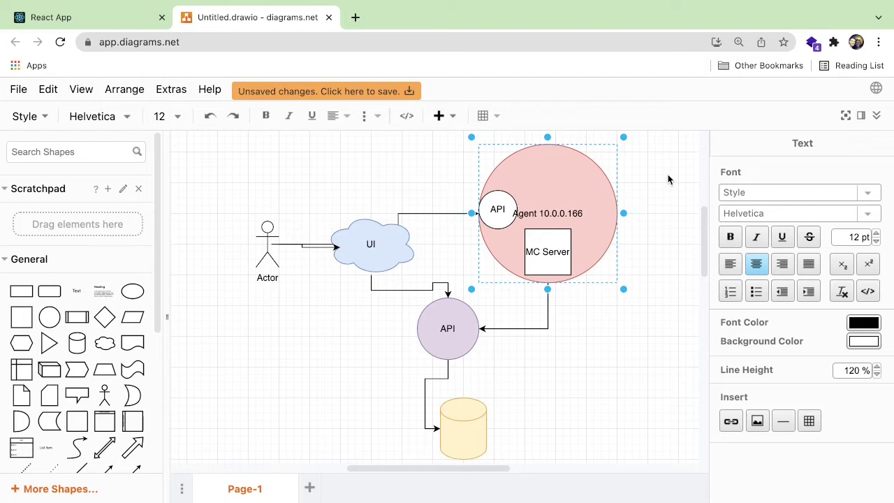
Finish the Agent label with 10.0.0.166 on a line beneath the word Agent
{"action": "left_click", "coordinate": [664, 180]}
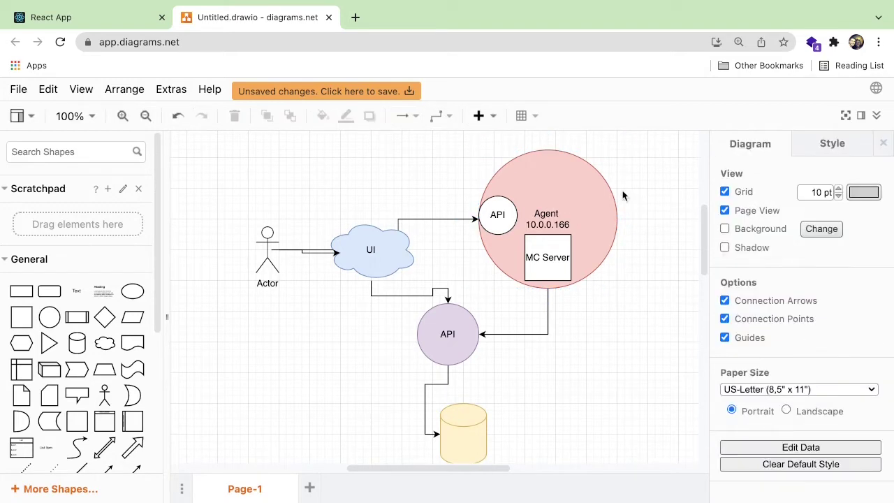
{"action": "double_click", "coordinate": [447, 334]}
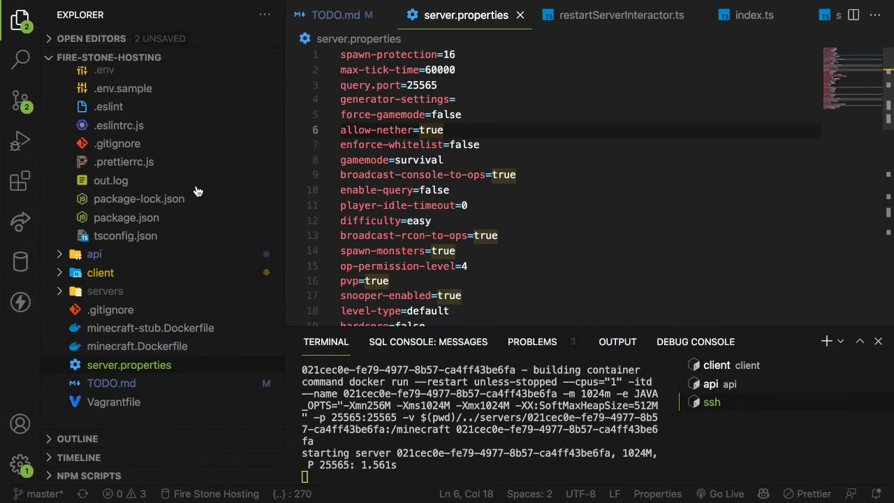
Review index.ts's GET and POST '/servers/:serverId/configuration' handlers that read and write server.properties
{"action": "left_click", "coordinate": [754, 14]}
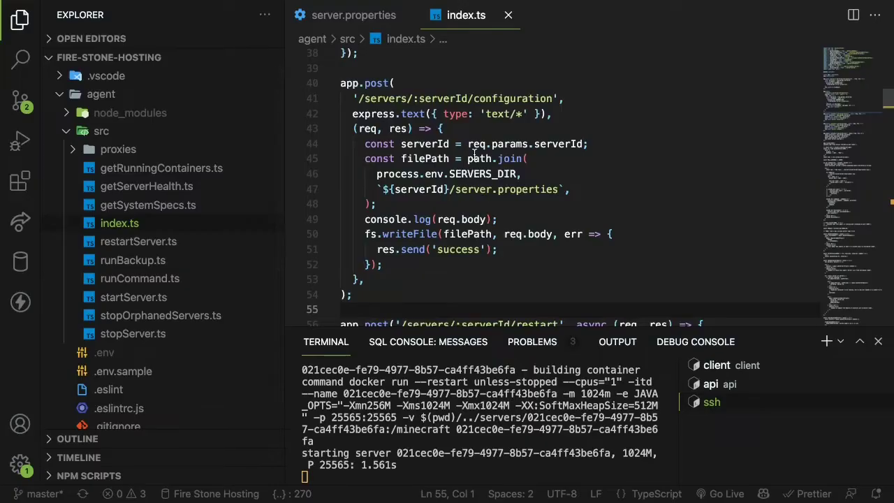
{"action": "scroll", "scroll_direction": "up", "scroll_amount": 3}
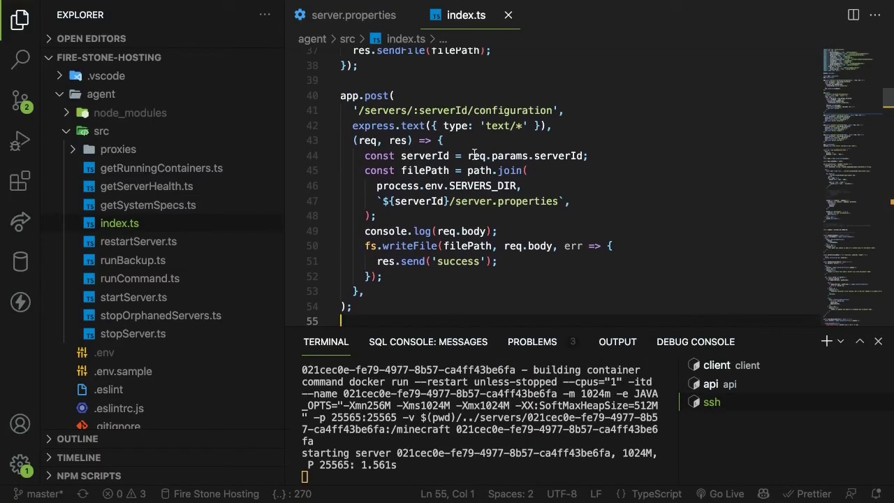
{"action": "scroll", "scroll_direction": "up", "scroll_amount": 3}
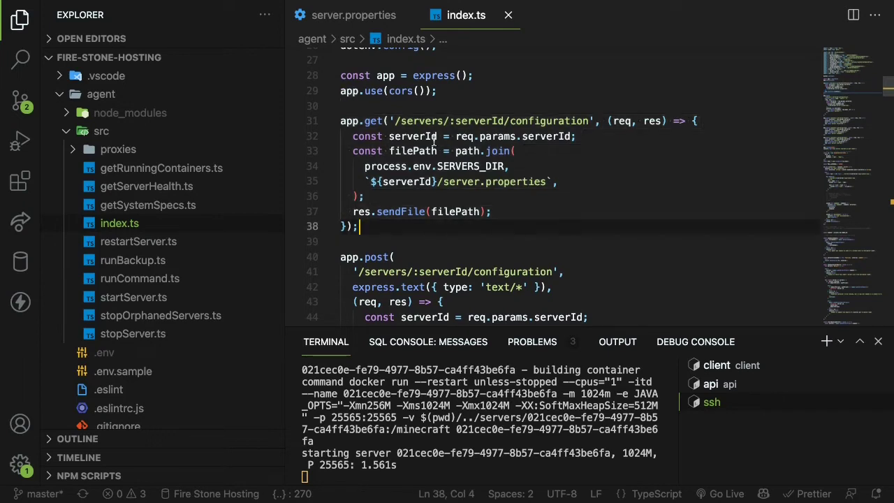
{"action": "left_click", "coordinate": [440, 181]}
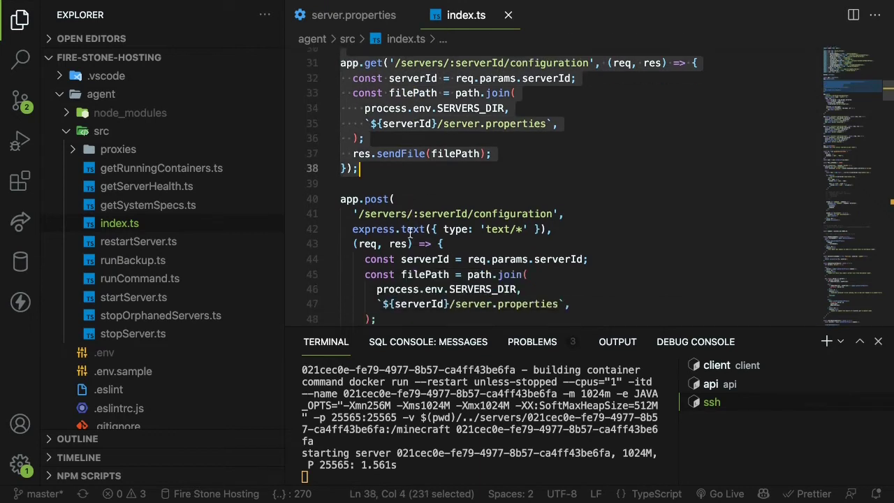
{"action": "scroll", "scroll_direction": "down", "scroll_amount": 3}
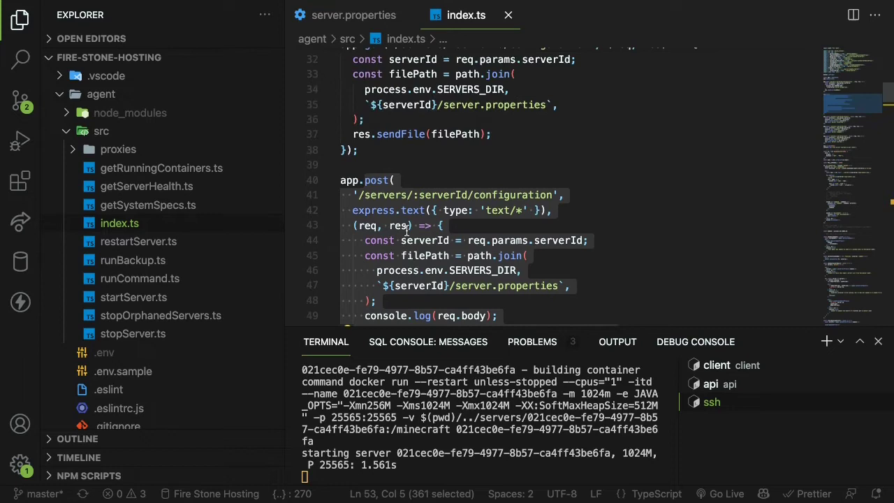
{"action": "scroll", "scroll_direction": "down", "scroll_amount": 3}
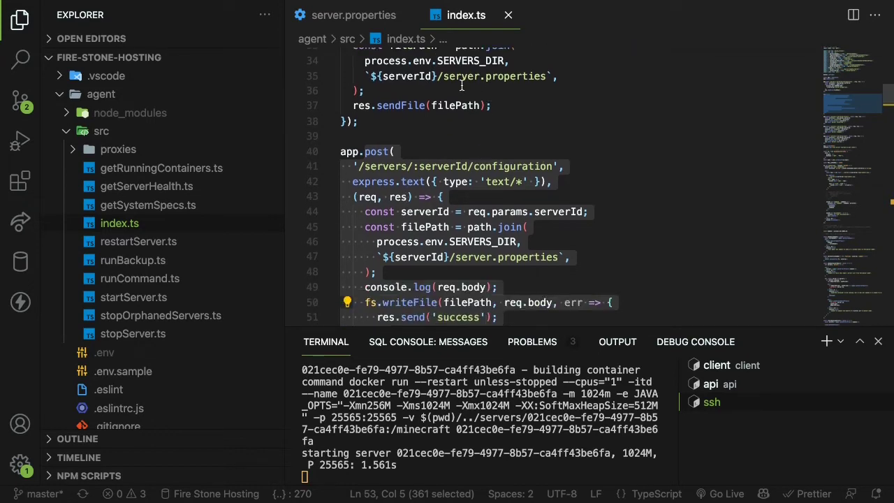
{"action": "scroll", "scroll_direction": "down", "scroll_amount": 3}
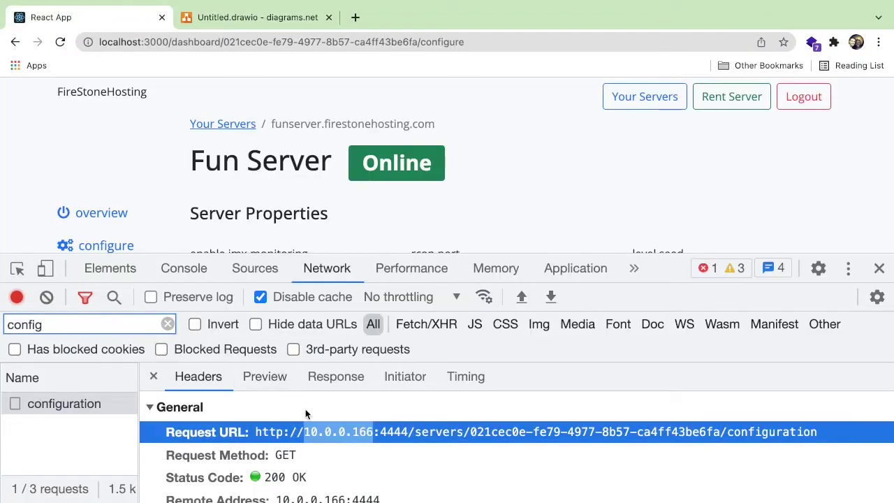
Read the configuration response preview, the plain server.properties text including rcon.port=25575
{"action": "left_click", "coordinate": [336, 375]}
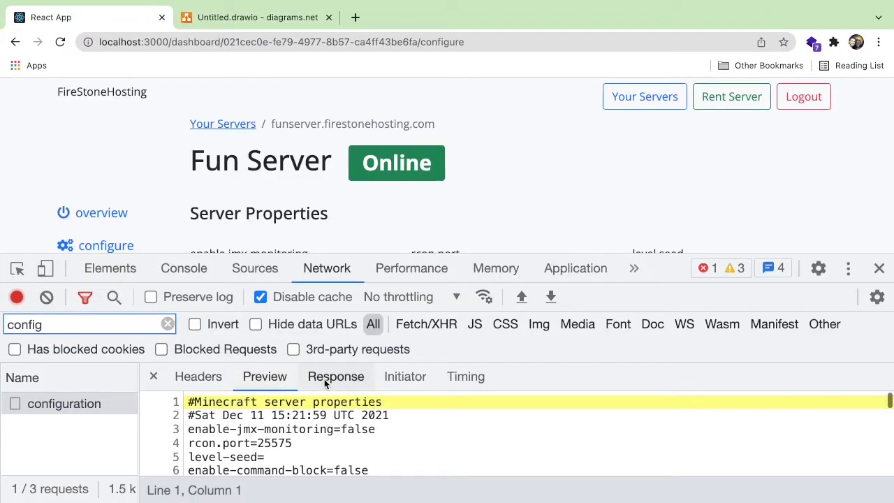
{"action": "scroll", "scroll_direction": "down", "scroll_amount": 3}
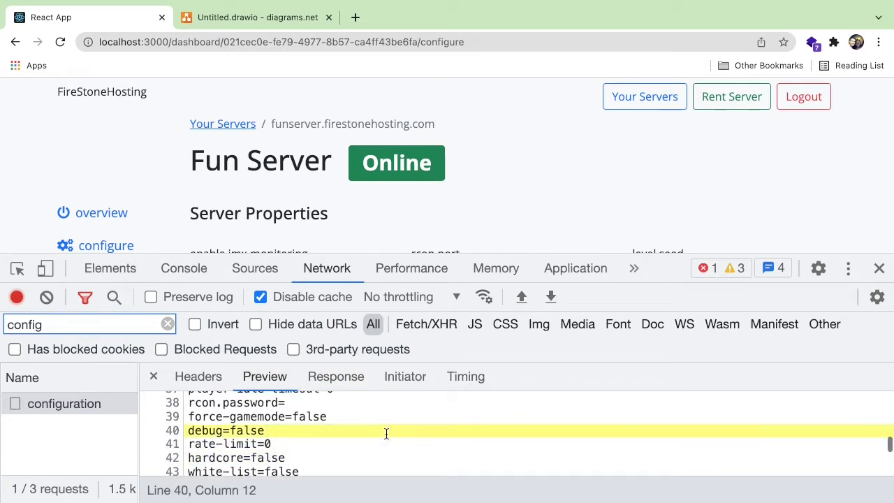
{"action": "scroll", "scroll_direction": "down", "scroll_amount": 3}
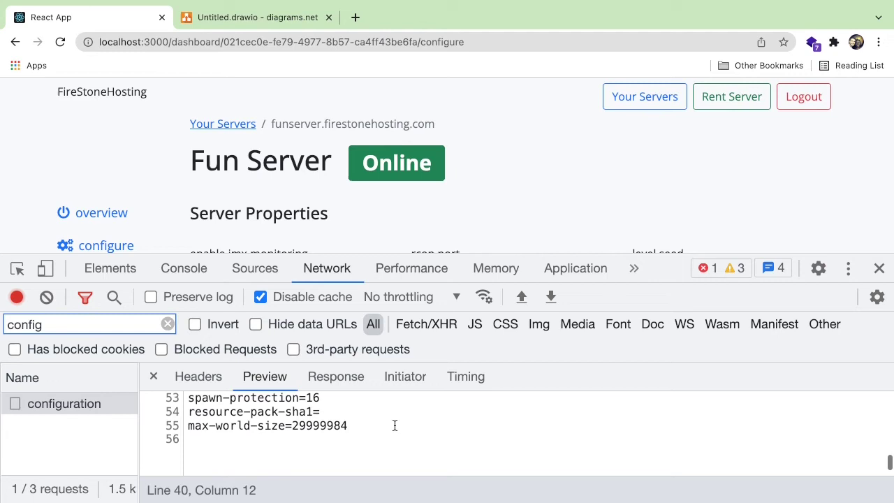
{"action": "scroll", "scroll_direction": "up", "scroll_amount": 3}
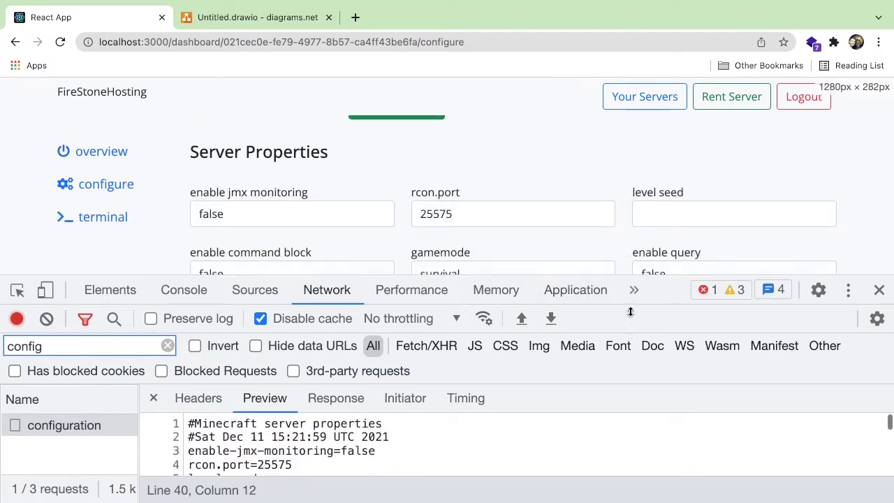
{"action": "scroll", "scroll_direction": "up", "scroll_amount": 3}
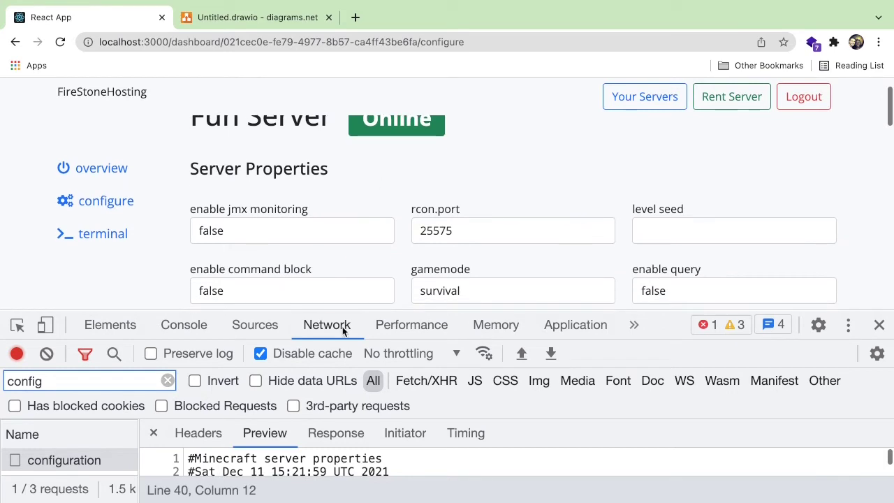
{"action": "scroll", "scroll_direction": "down", "scroll_amount": 3}
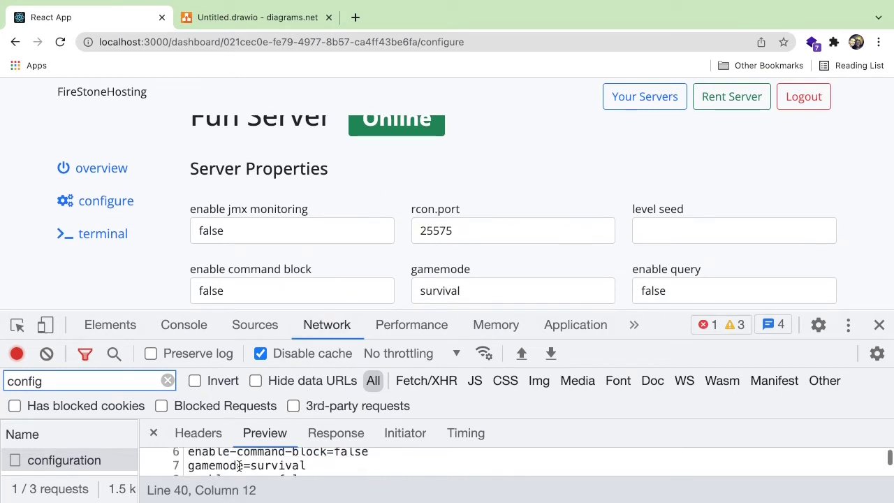
{"action": "scroll", "scroll_direction": "down", "scroll_amount": 3}
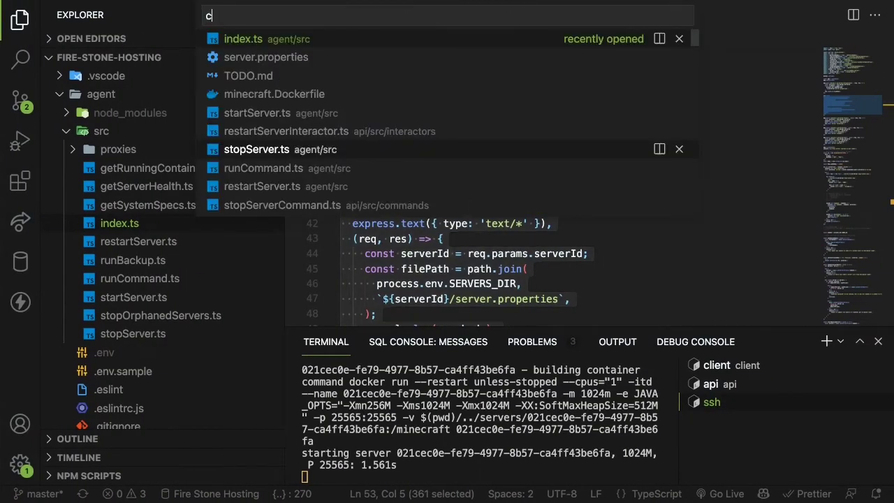
Find ConfigureServer.tsx via quick open ('configur') and scroll to its configuration-parsing code
{"action": "type", "text": "onfigur"}
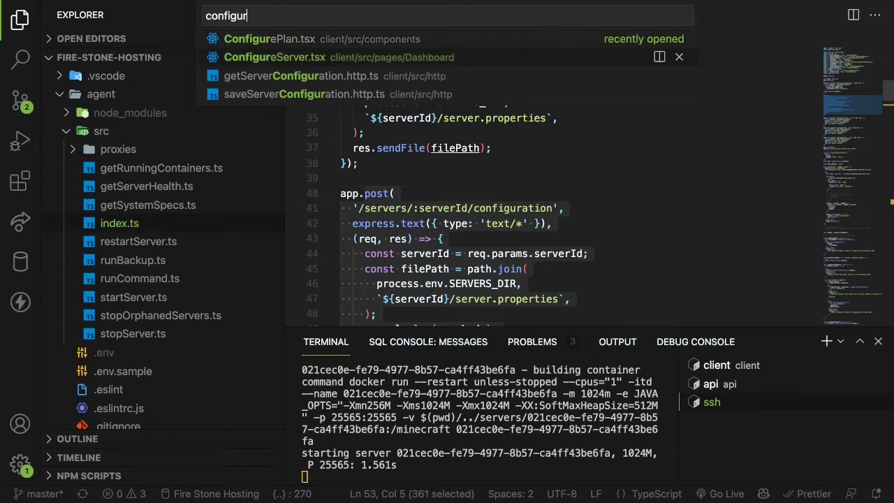
{"action": "left_click", "coordinate": [274, 56]}
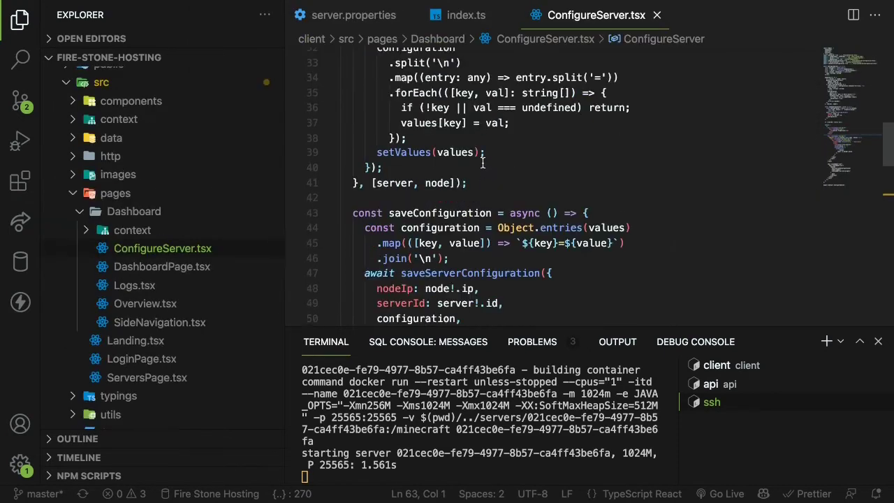
{"action": "scroll", "scroll_direction": "up", "scroll_amount": 3}
{"action": "type", "text": "configuration = configuration.replace(/\\#.*\\n/g, '');"}
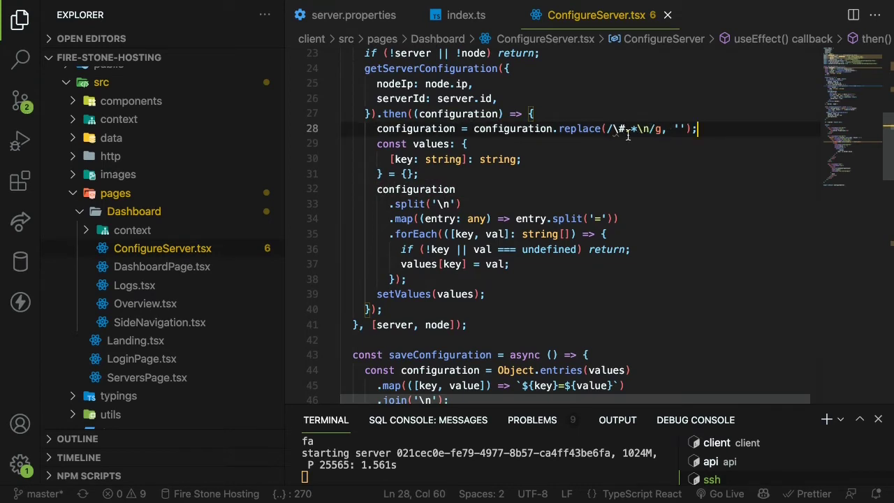
{"action": "scroll", "scroll_direction": "up", "scroll_amount": 3}
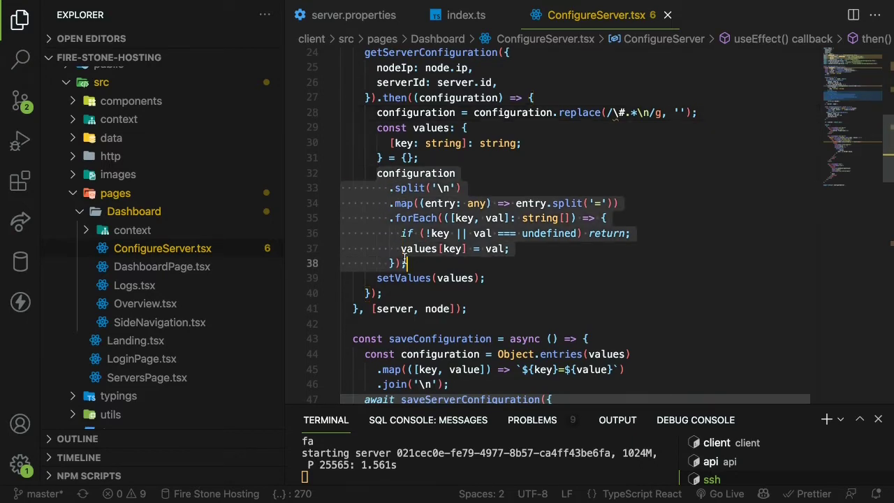
{"action": "scroll", "scroll_direction": "down", "scroll_amount": 3}
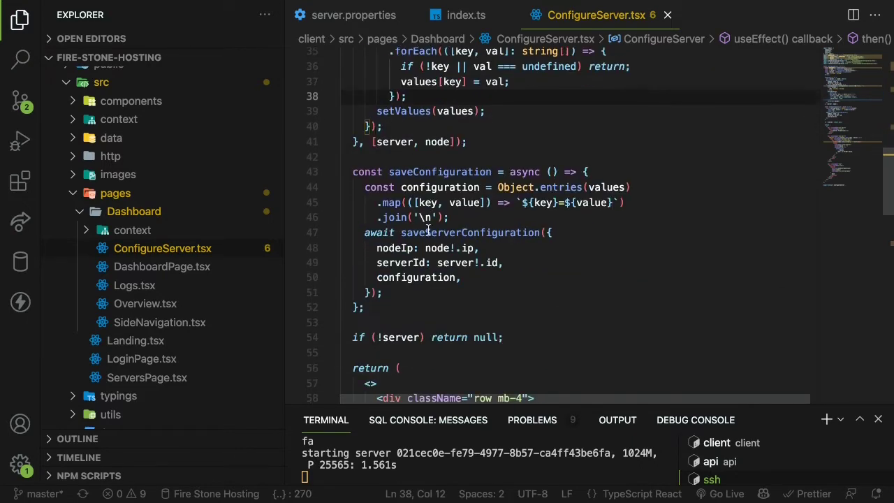
Mark the saveConfiguration function that posts the edited values, then clear the selection
{"action": "left_click", "coordinate": [352, 169]}
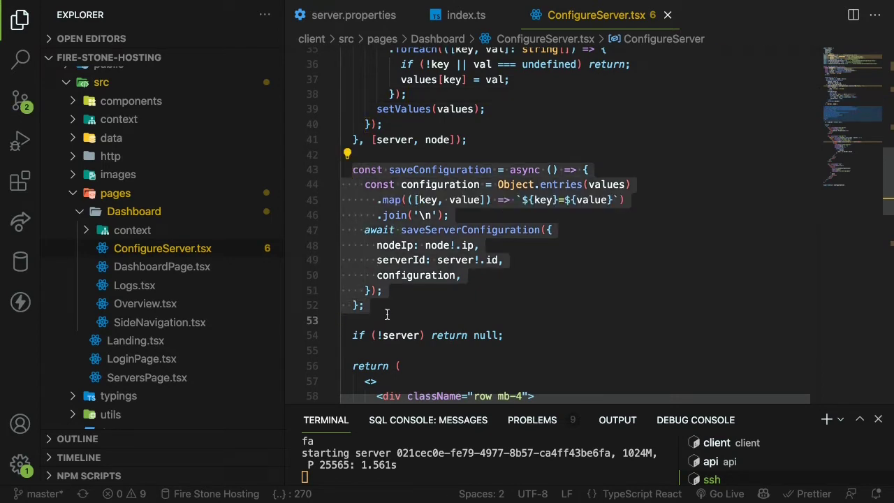
{"action": "left_click", "coordinate": [388, 320]}
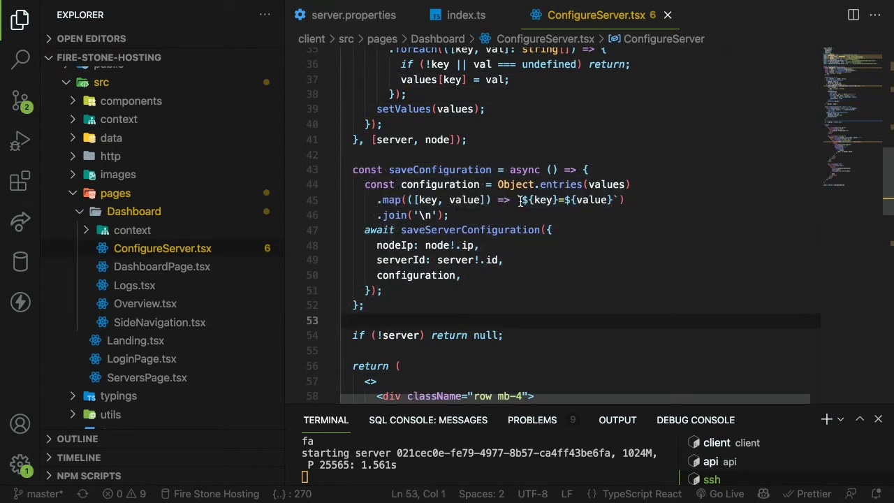
{"action": "left_click", "coordinate": [450, 215]}
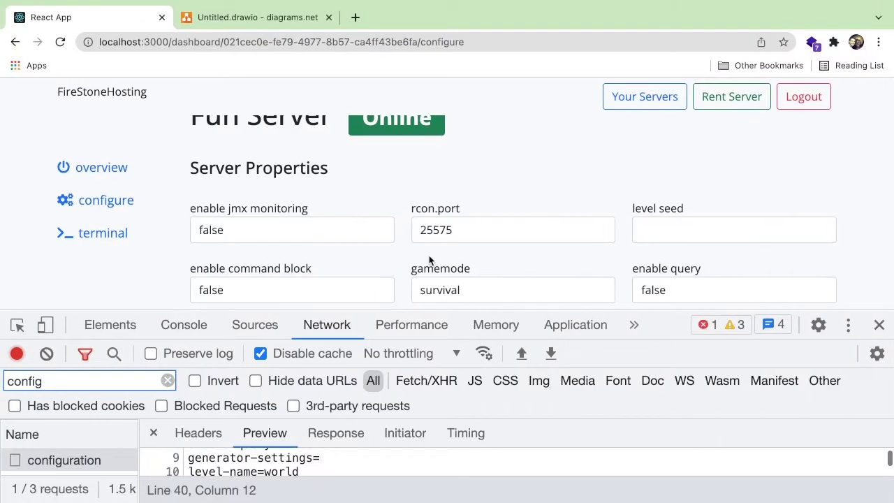
Confirm the configuration save returned success and review its payload, including level-name=world awesome
{"action": "scroll", "scroll_direction": "down", "scroll_amount": 3}
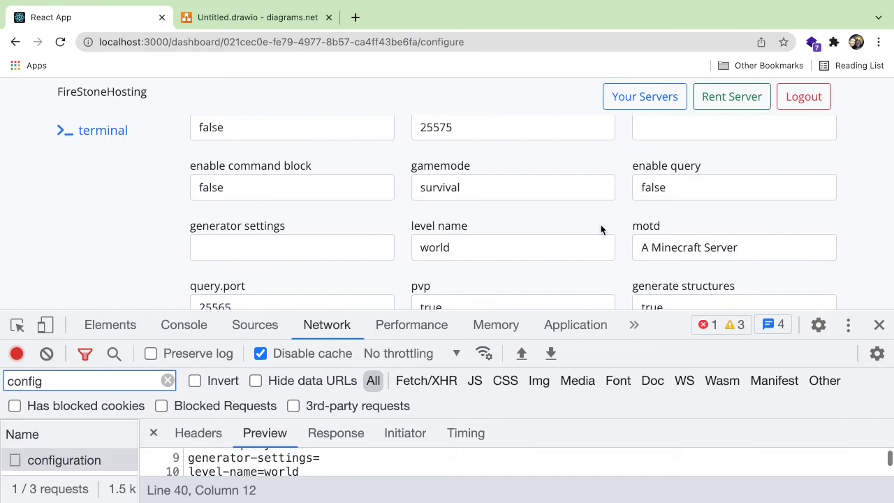
{"action": "type", "text": "alse"}
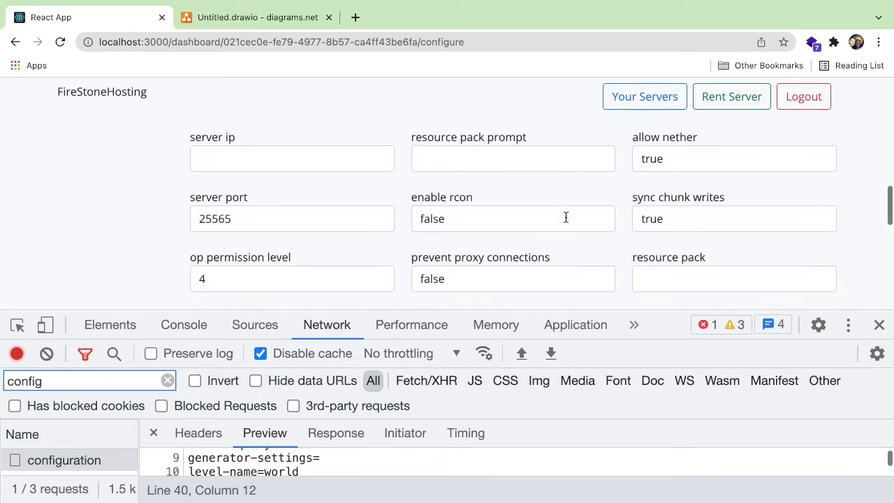
{"action": "scroll", "scroll_direction": "down", "scroll_amount": 3}
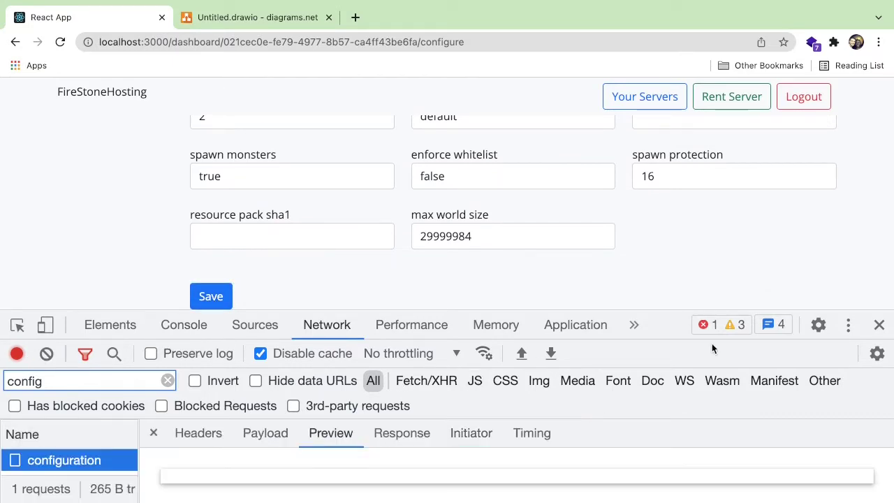
{"action": "left_click", "coordinate": [211, 296]}
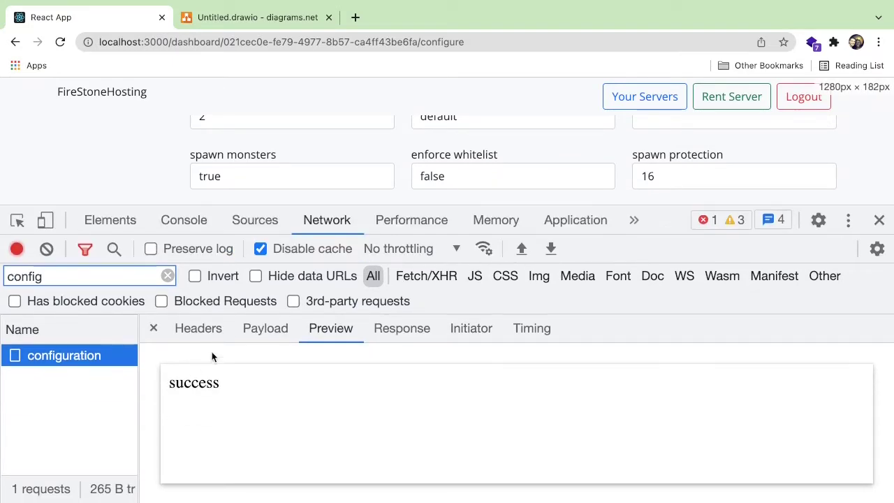
{"action": "left_click", "coordinate": [265, 328]}
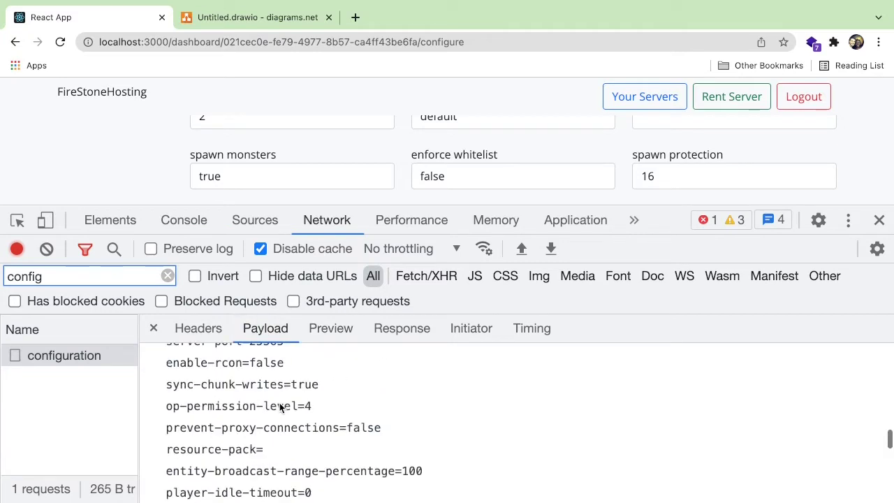
{"action": "scroll", "scroll_direction": "up", "scroll_amount": 3}
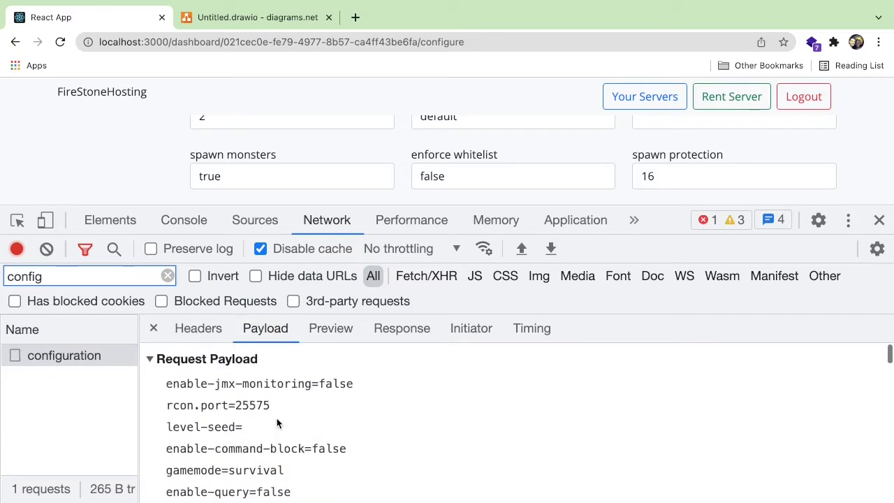
{"action": "scroll", "scroll_direction": "down", "scroll_amount": 3}
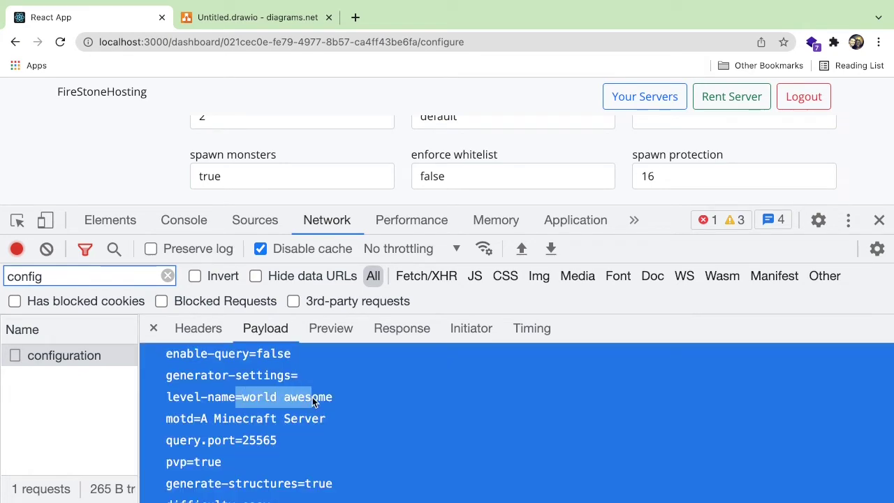
{"action": "mouse_move", "coordinate": [282, 306]}
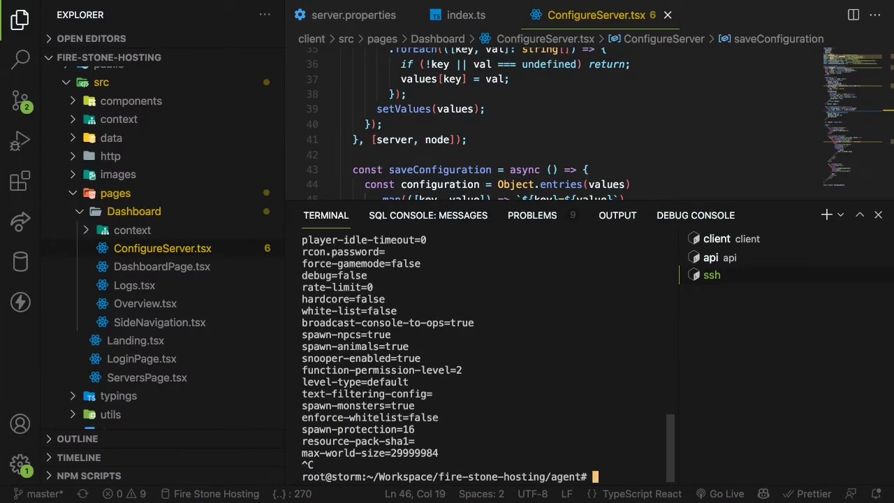
Check server.properties in ../servers/ via vim shows level-name=world awesome, then quit with :q
{"action": "type", "text": "cd ../servers/"}
{"action": "type", "text": "/world"}
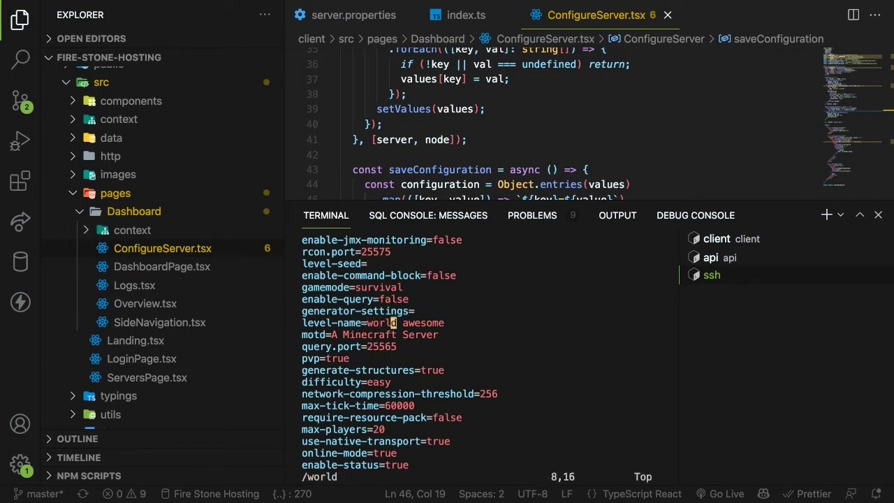
{"action": "type", "text": ":q"}
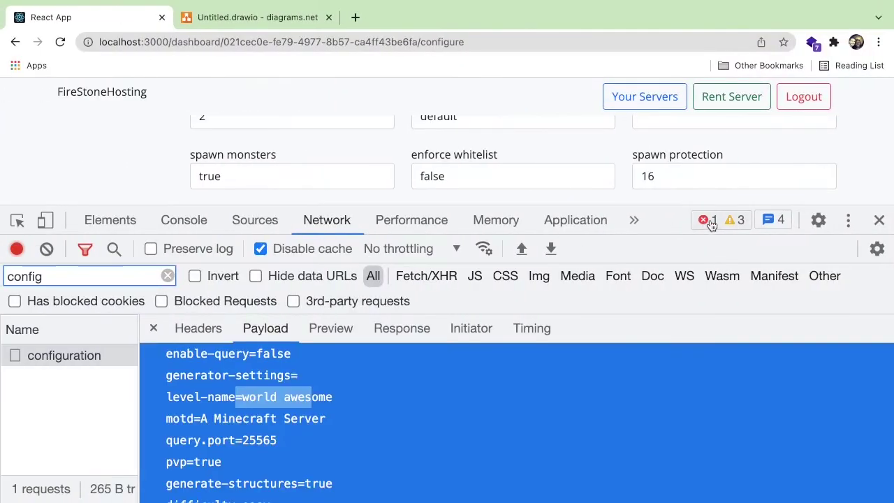
Close DevTools, view Fun Server's overview page, then return to its configure page
{"action": "left_click", "coordinate": [879, 219]}
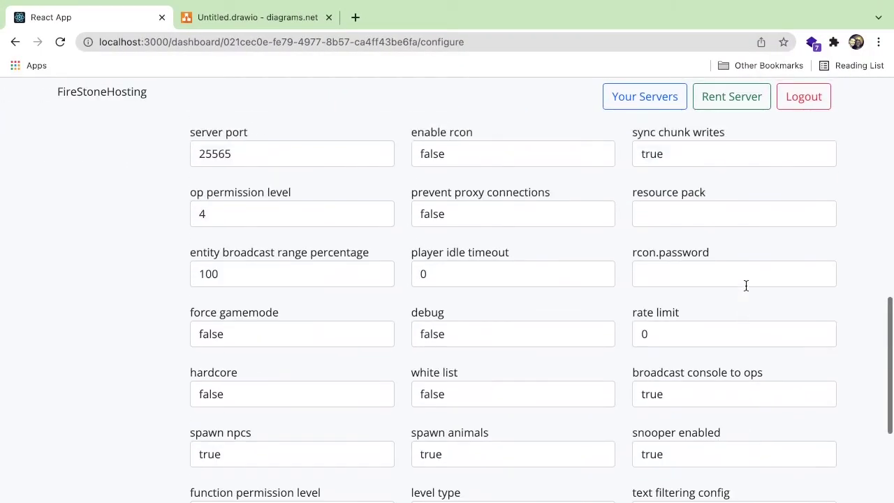
{"action": "scroll", "scroll_direction": "up", "scroll_amount": 3}
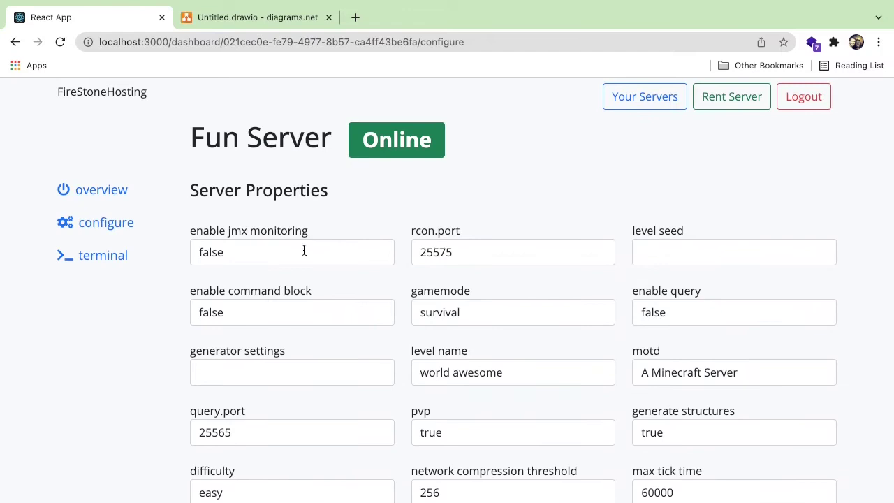
{"action": "scroll", "scroll_direction": "down", "scroll_amount": 3}
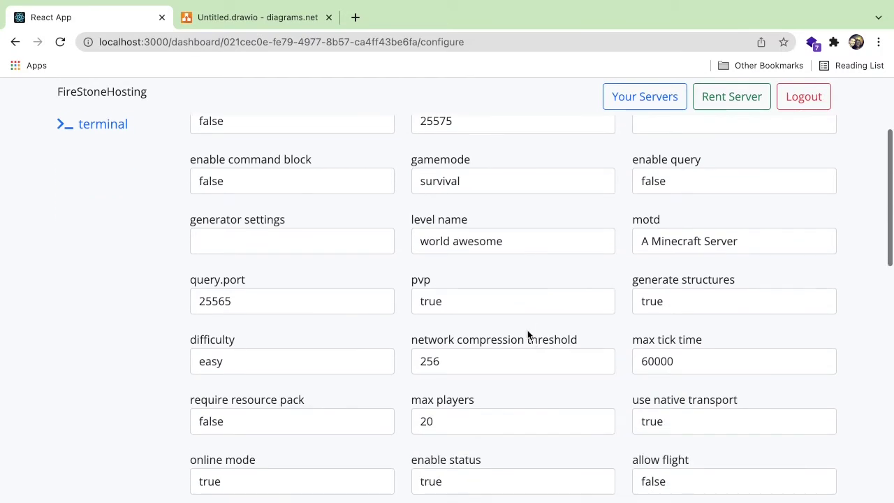
{"action": "left_click", "coordinate": [100, 179]}
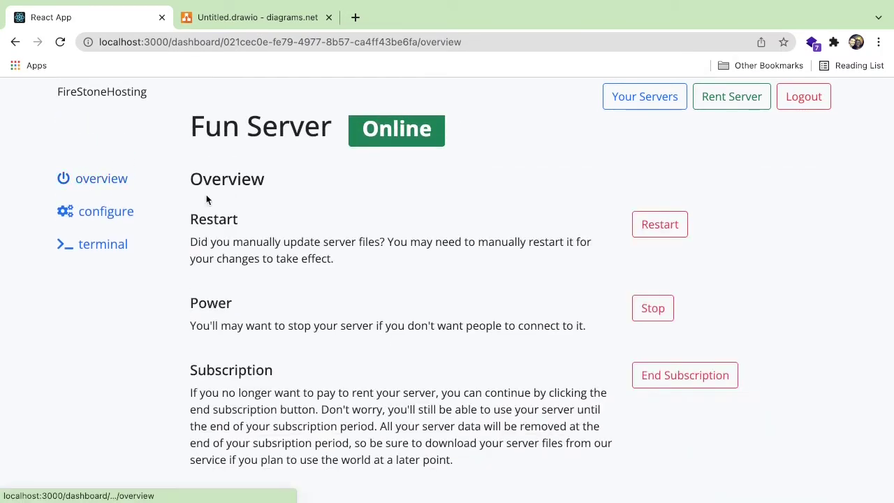
{"action": "mouse_move", "coordinate": [659, 224]}
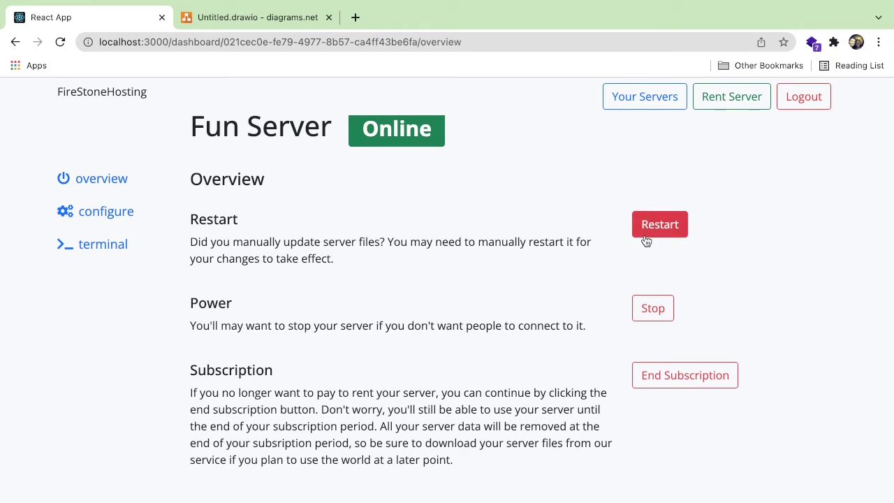
{"action": "mouse_move", "coordinate": [137, 156]}
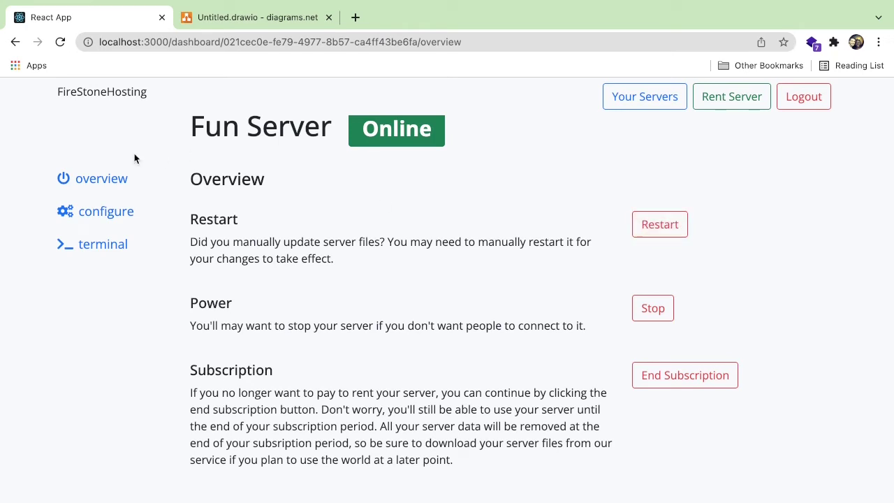
{"action": "left_click", "coordinate": [107, 211]}
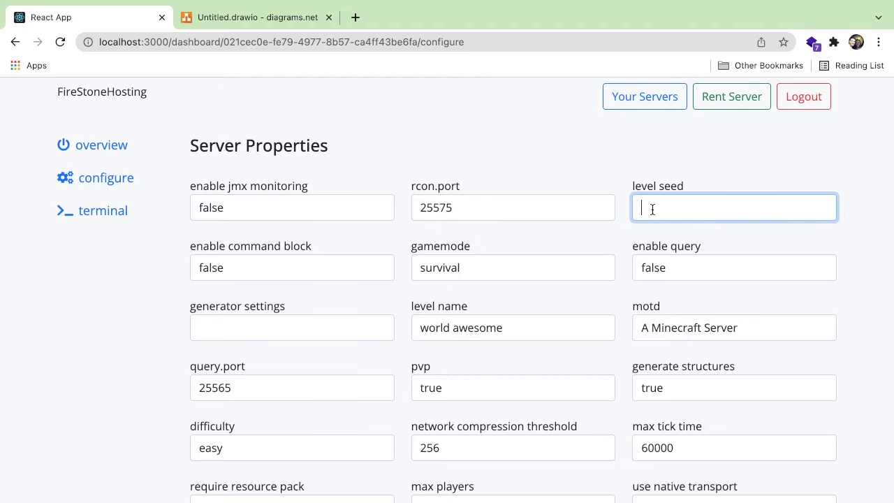
{"action": "left_click", "coordinate": [513, 268]}
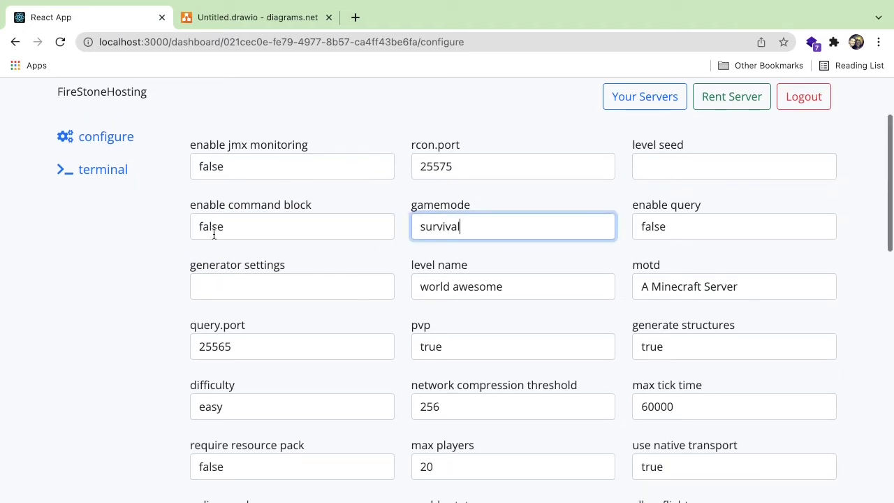
{"action": "scroll", "scroll_direction": "down", "scroll_amount": 3}
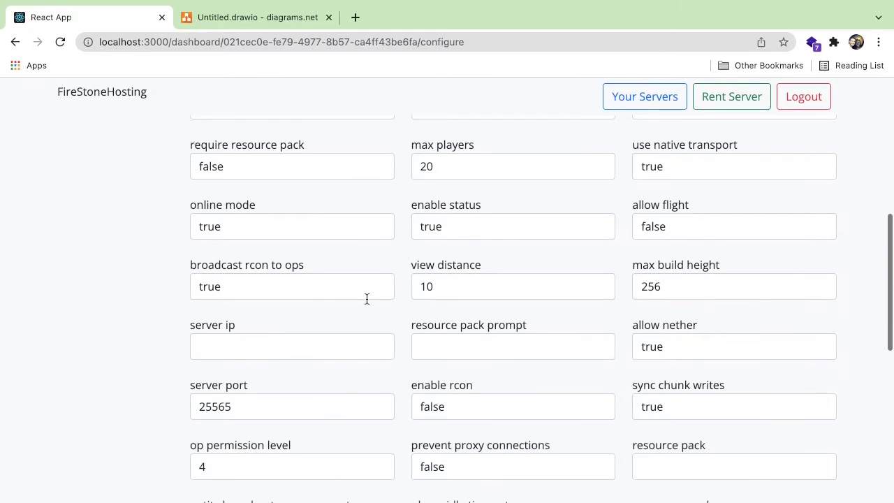
{"action": "scroll", "scroll_direction": "down", "scroll_amount": 3}
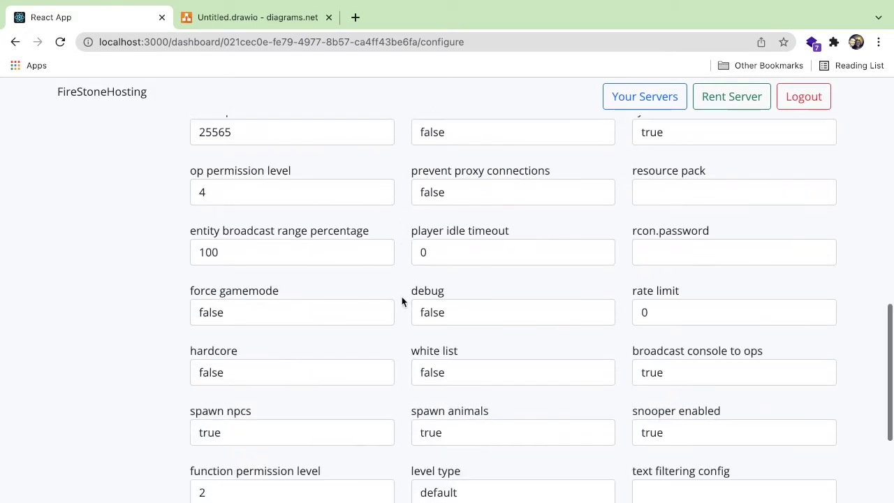
{"action": "scroll", "scroll_direction": "down", "scroll_amount": 3}
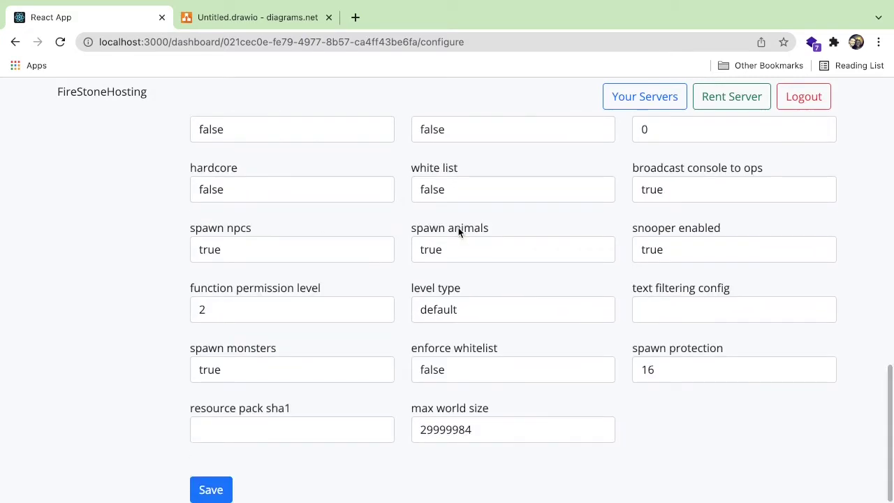
{"action": "scroll", "scroll_direction": "up", "scroll_amount": 3}
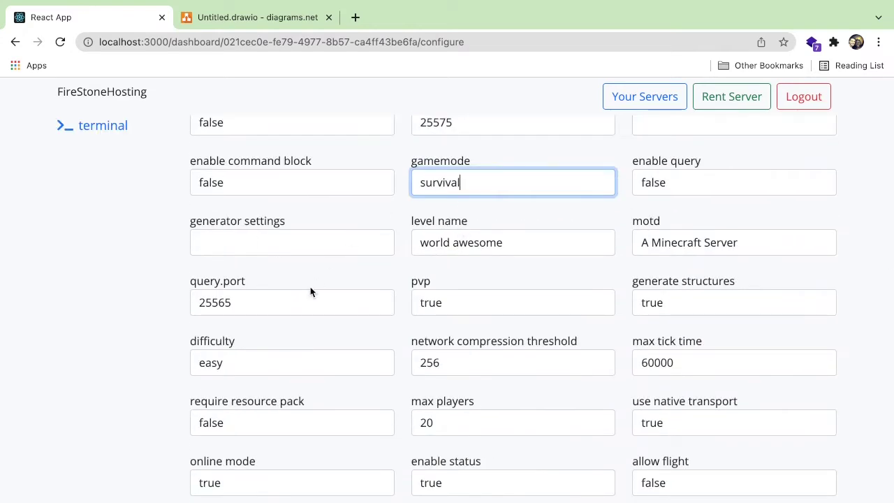
{"action": "left_click", "coordinate": [291, 302]}
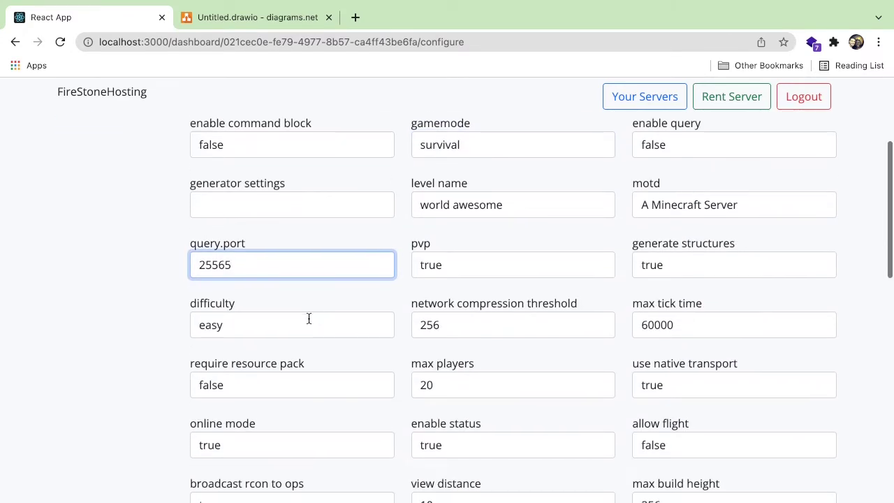
{"action": "left_click", "coordinate": [290, 325]}
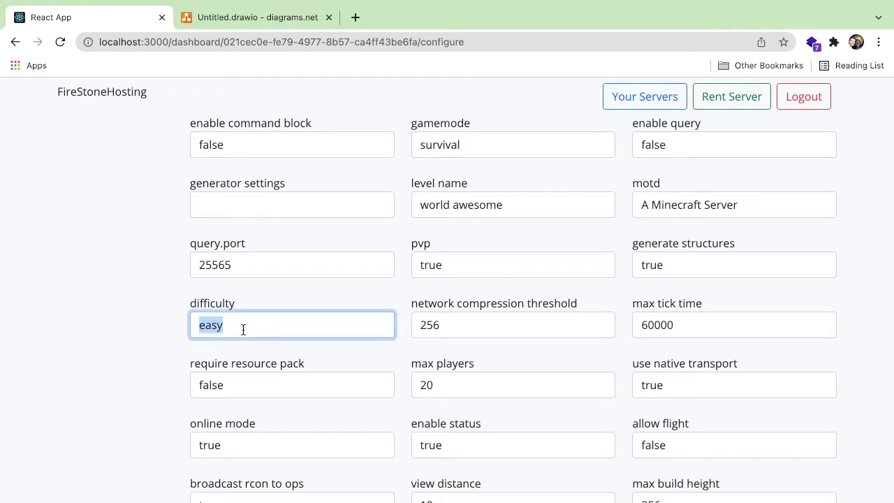
{"action": "left_click", "coordinate": [374, 315]}
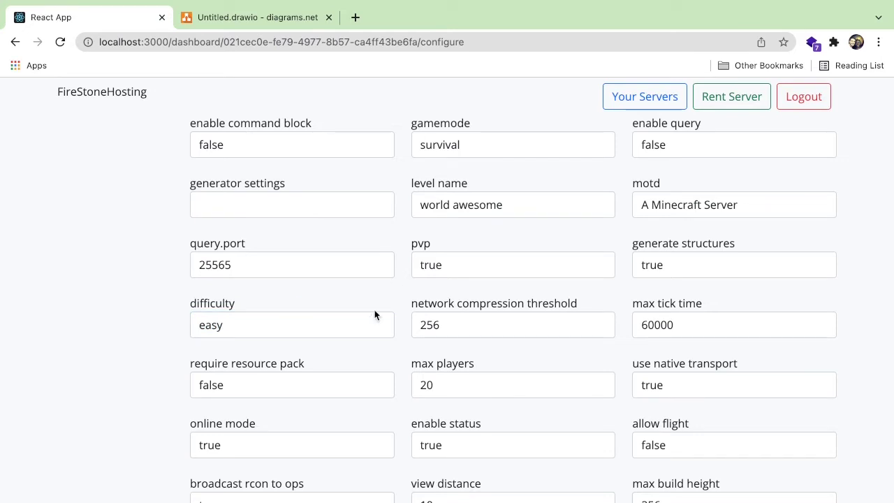
{"action": "scroll", "scroll_direction": "up", "scroll_amount": 3}
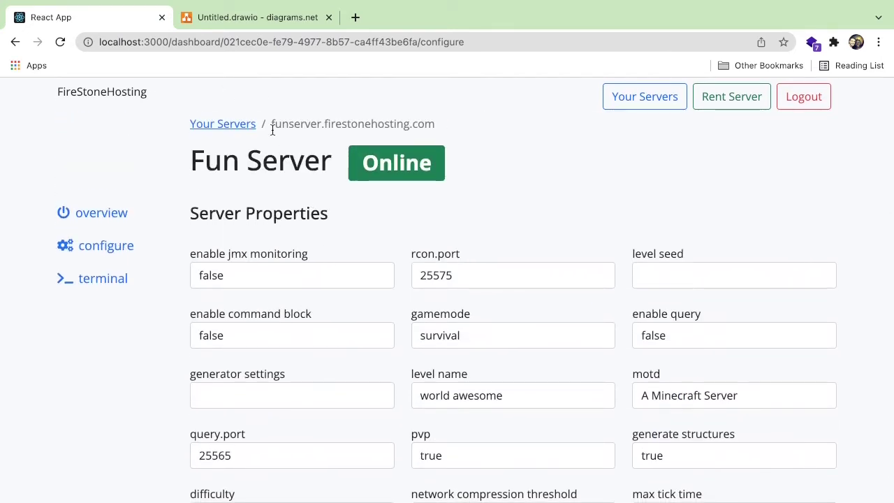
{"action": "left_click", "coordinate": [257, 17]}
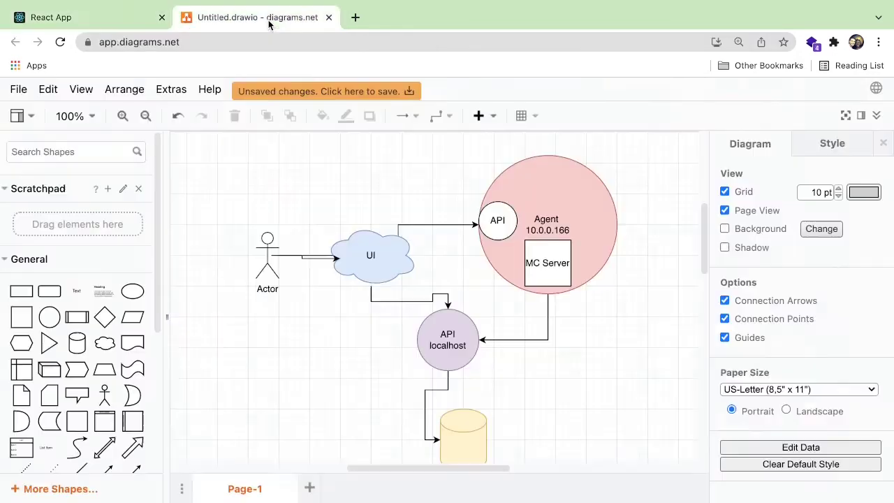
{"action": "scroll", "scroll_direction": "down", "scroll_amount": 3}
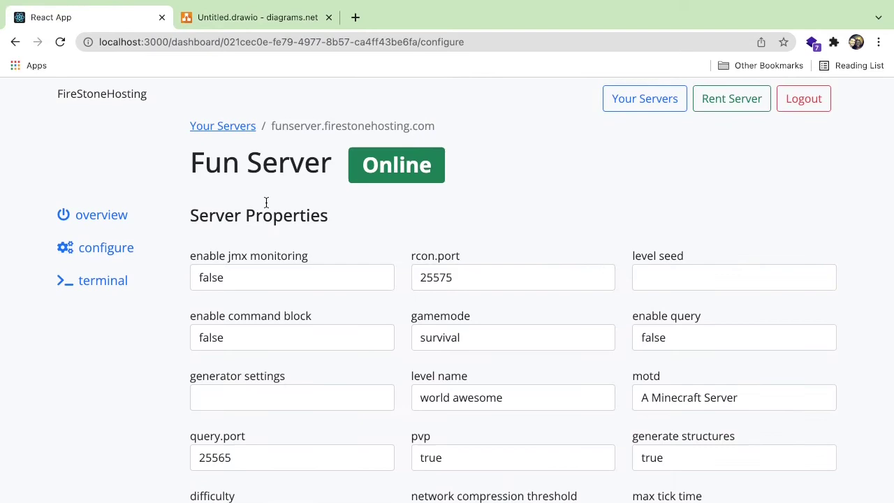
{"action": "scroll", "scroll_direction": "down", "scroll_amount": 3}
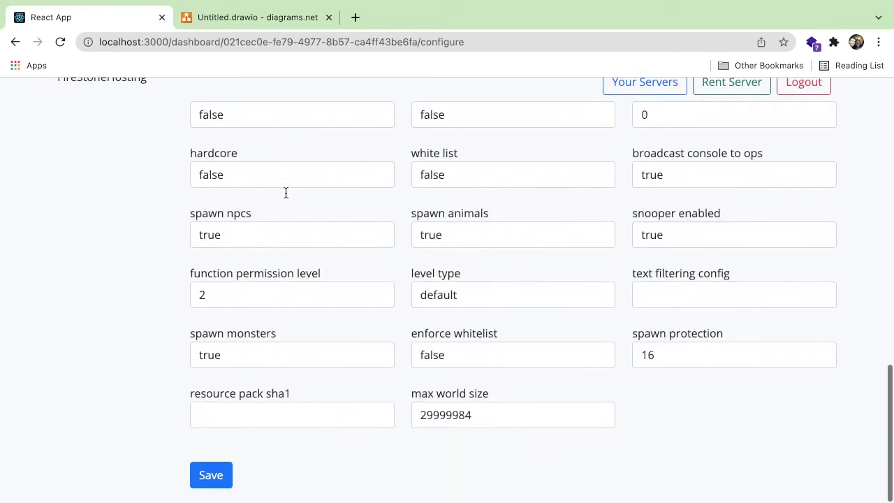
{"action": "scroll", "scroll_direction": "up", "scroll_amount": 3}
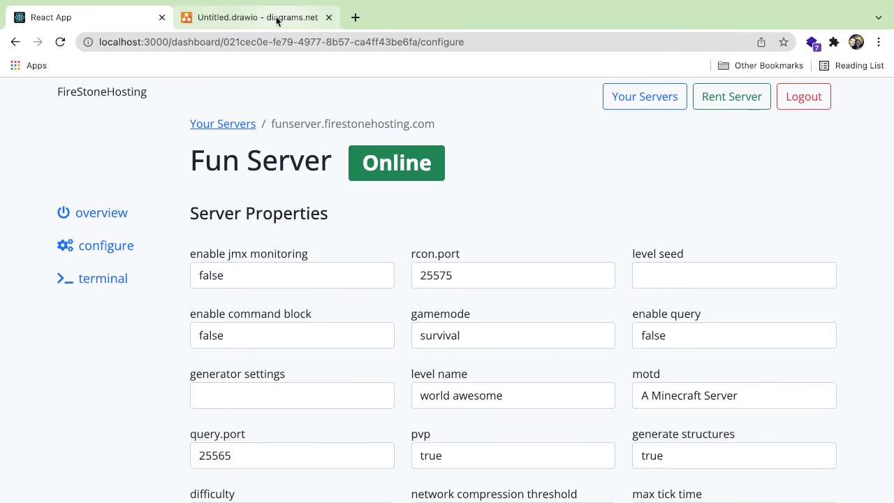
{"action": "left_click", "coordinate": [257, 17]}
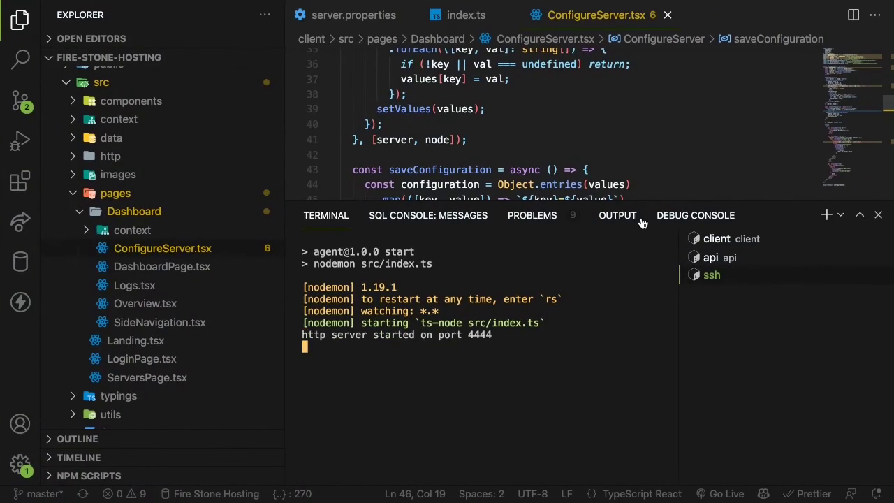
{"action": "left_click_drag", "start_coordinate": [579, 206], "coordinate": [580, 366]}
{"action": "type", "text": "serverId: server!.id,"}
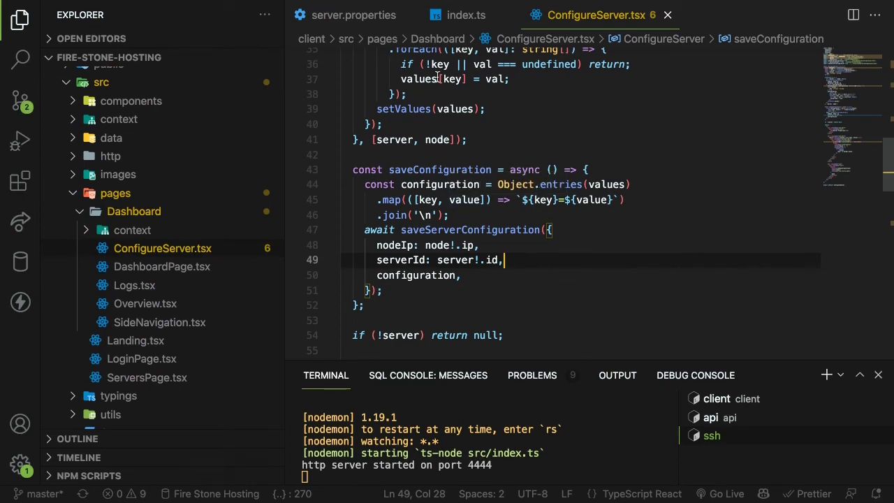
{"action": "left_click", "coordinate": [466, 14]}
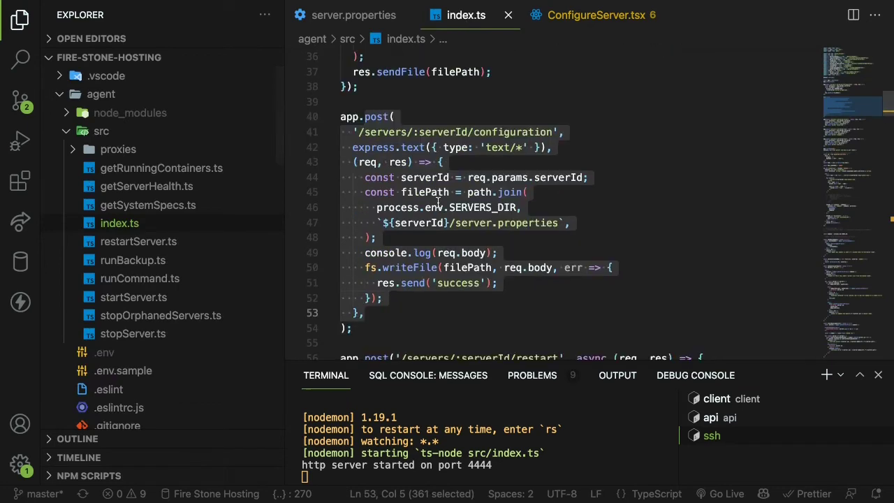
{"action": "scroll", "scroll_direction": "down", "scroll_amount": 3}
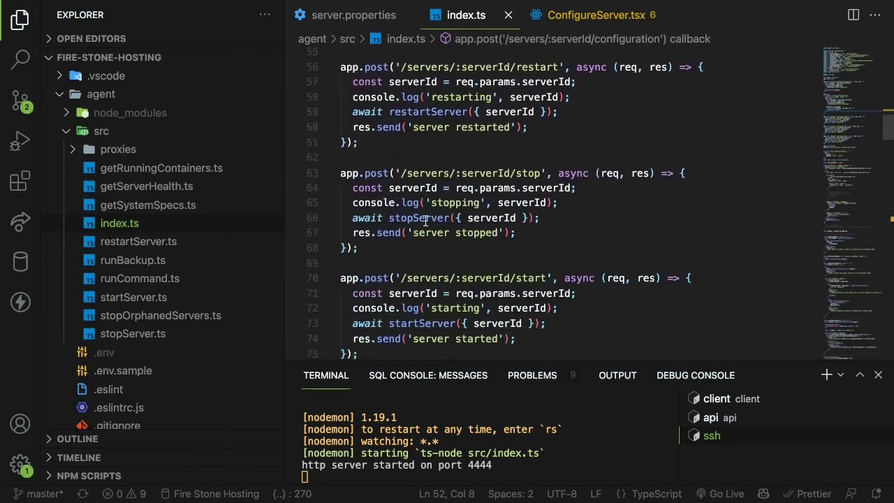
{"action": "scroll", "scroll_direction": "down", "scroll_amount": 3}
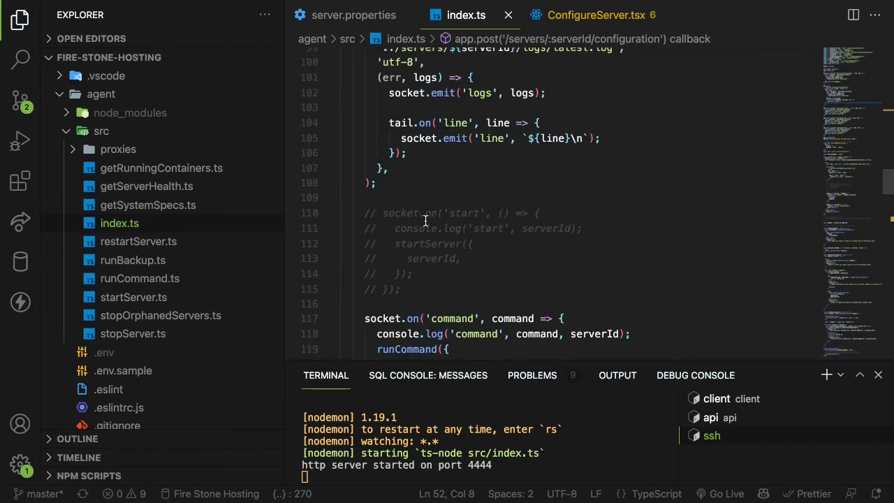
{"action": "scroll", "scroll_direction": "down", "scroll_amount": 3}
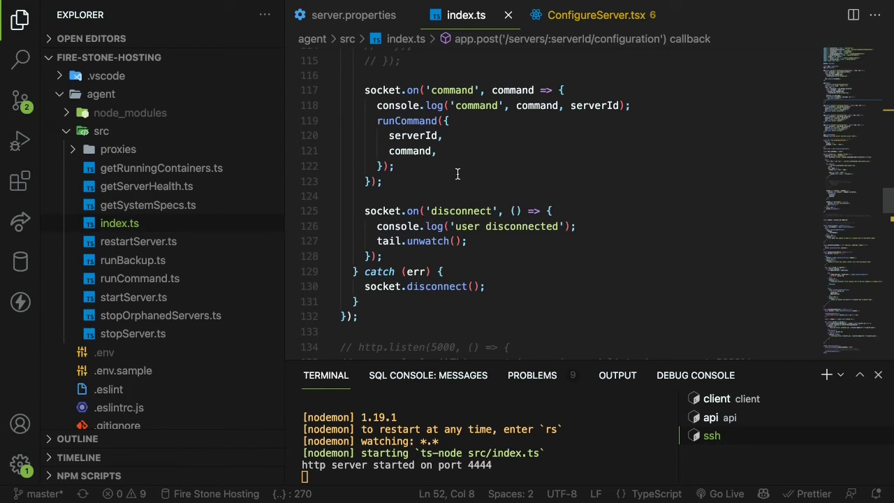
{"action": "scroll", "scroll_direction": "up", "scroll_amount": 3}
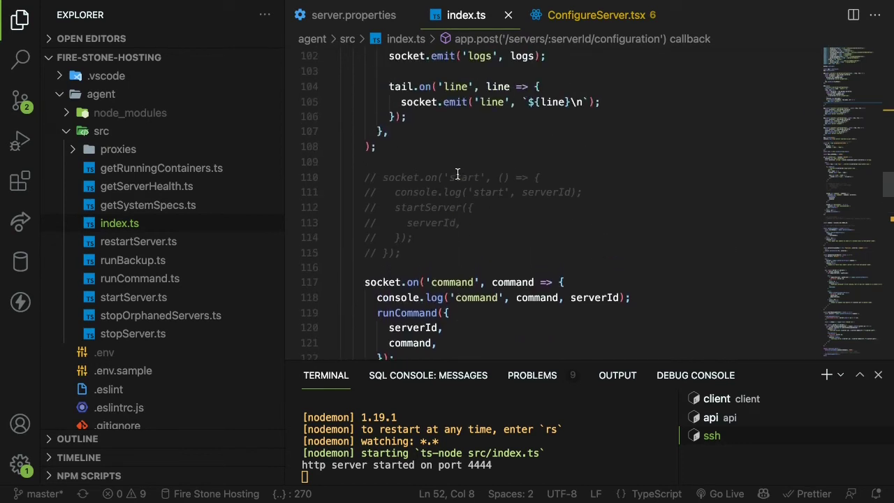
{"action": "scroll", "scroll_direction": "up", "scroll_amount": 3}
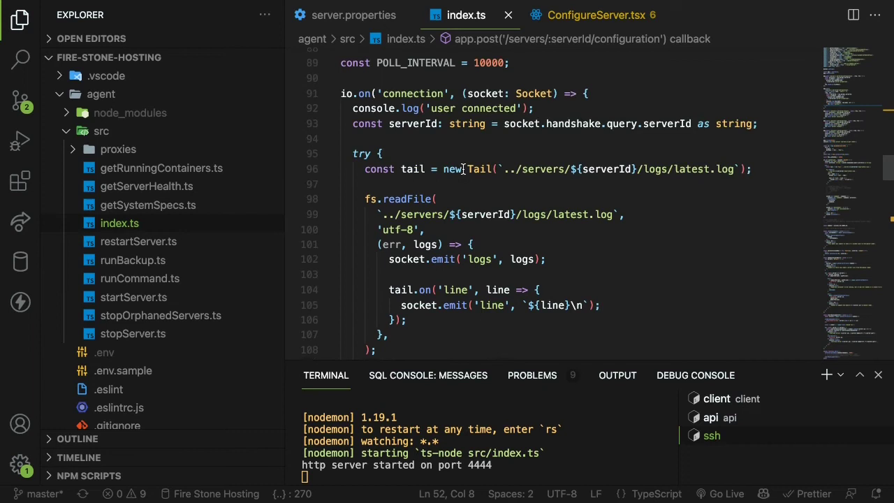
{"action": "scroll", "scroll_direction": "up", "scroll_amount": 3}
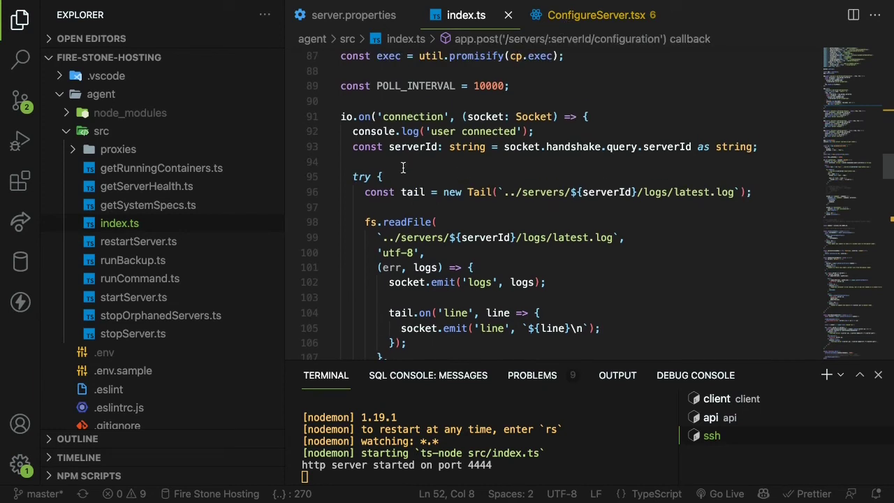
{"action": "scroll", "scroll_direction": "up", "scroll_amount": 3}
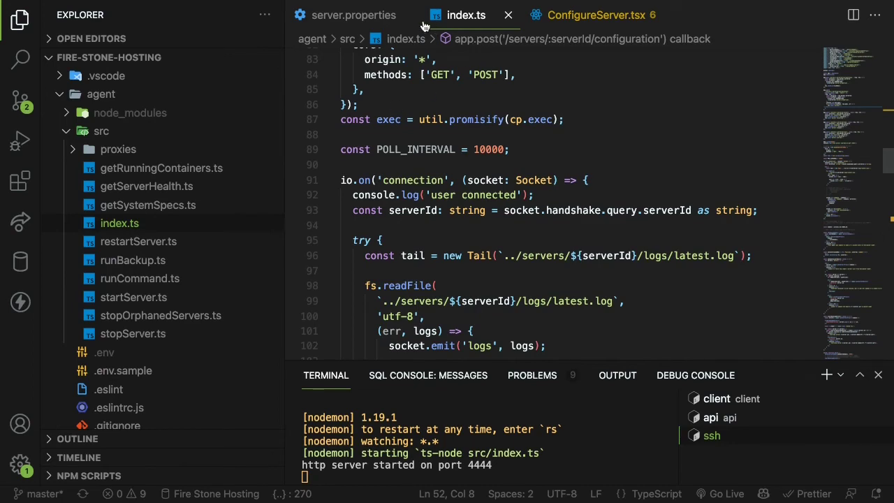
{"action": "scroll", "scroll_direction": "up", "scroll_amount": 3}
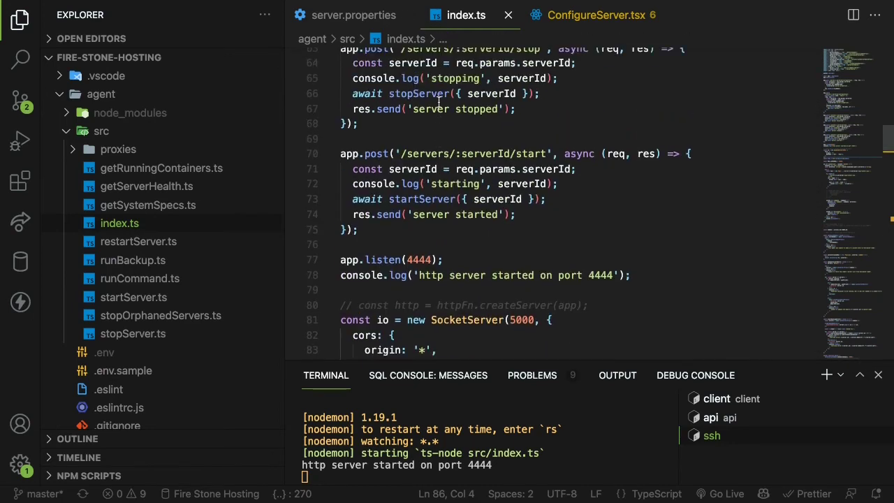
{"action": "scroll", "scroll_direction": "up", "scroll_amount": 3}
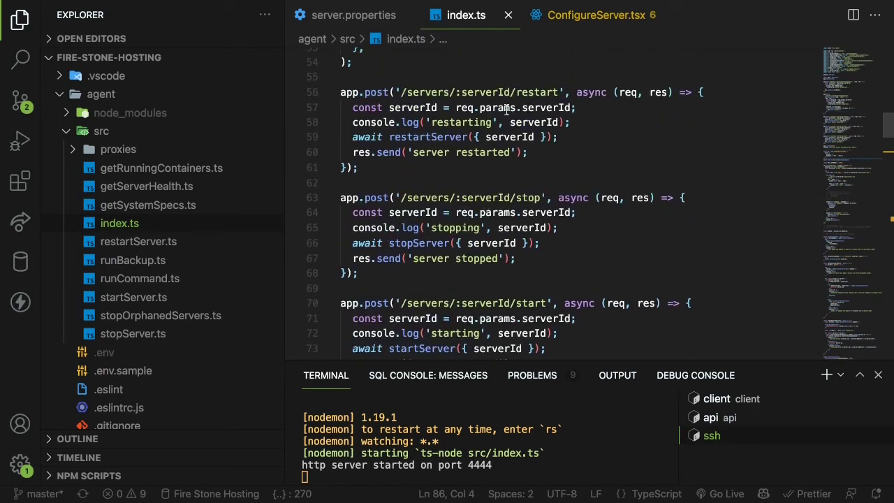
{"action": "scroll", "scroll_direction": "up", "scroll_amount": 3}
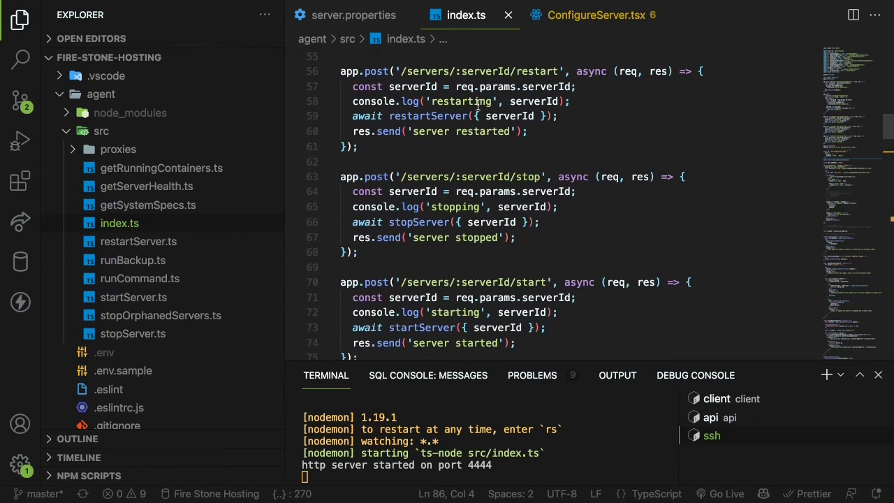
{"action": "left_click", "coordinate": [419, 131]}
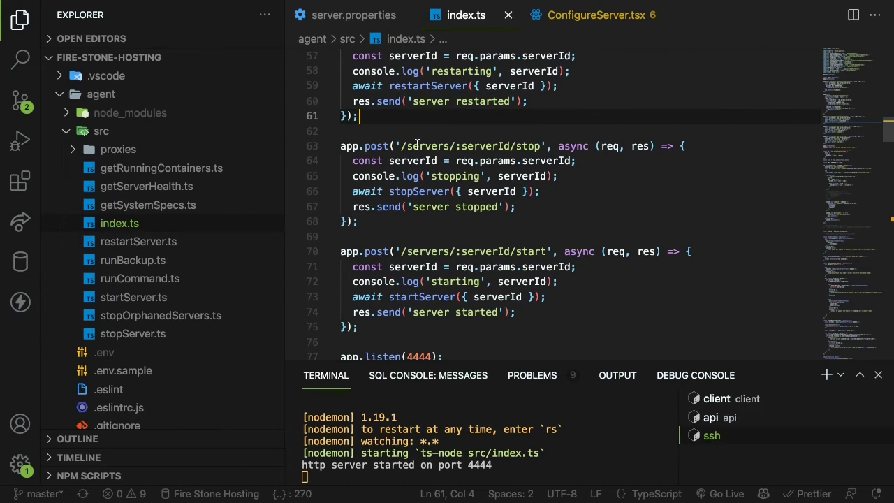
{"action": "scroll", "scroll_direction": "down", "scroll_amount": 3}
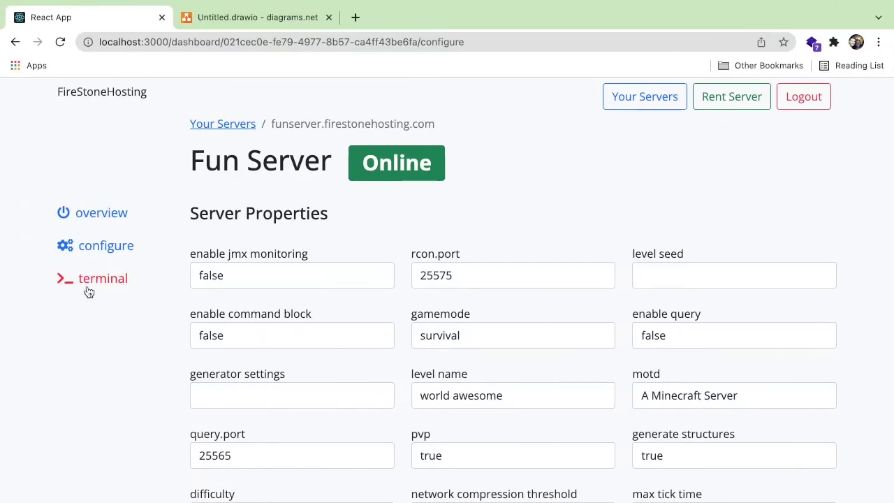
Show Fun Server's terminal page with the live Minecraft log output
{"action": "left_click", "coordinate": [104, 278]}
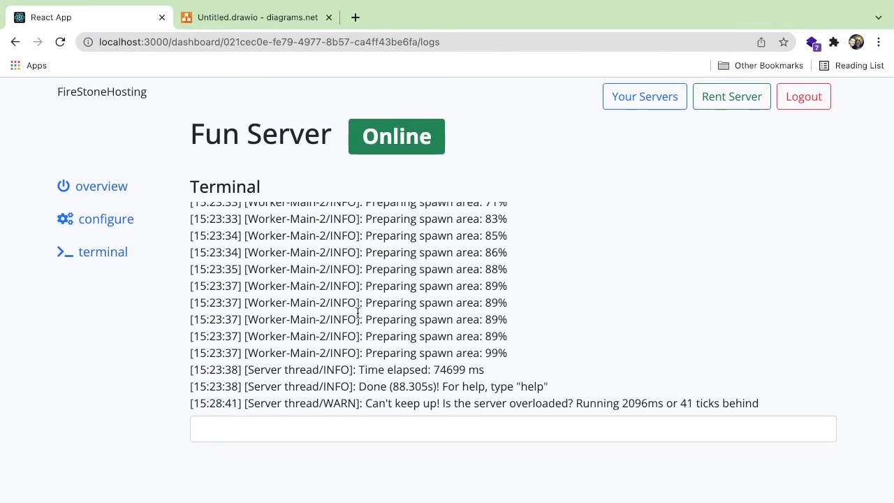
{"action": "mouse_move", "coordinate": [341, 298]}
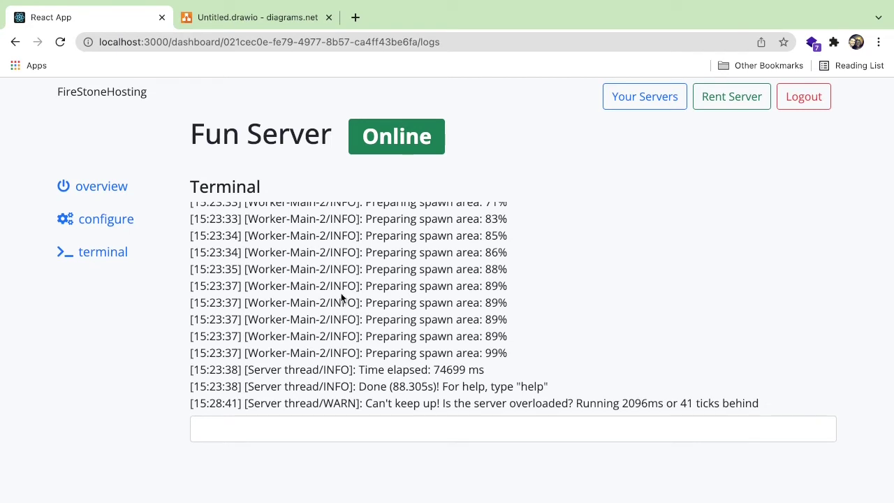
{"action": "mouse_move", "coordinate": [360, 279]}
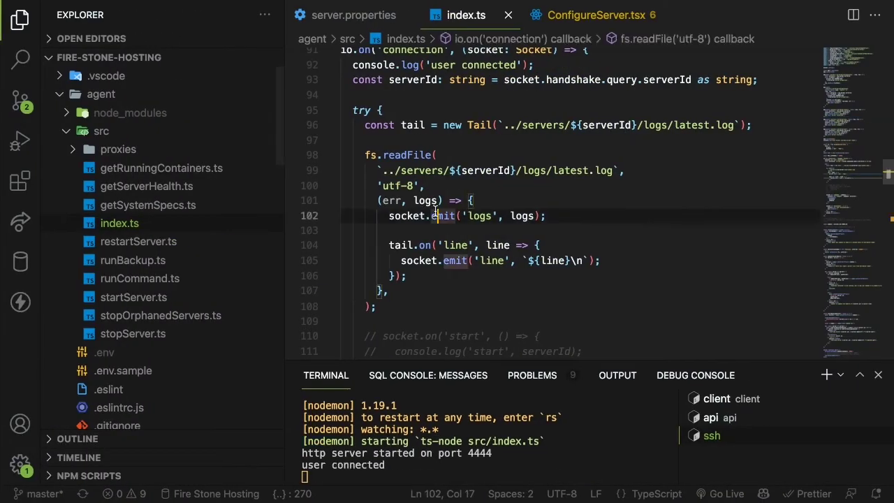
Show startServer.ts's docker run command, pointing out the --restart unless-stopped and --cpus options
{"action": "left_click", "coordinate": [135, 297]}
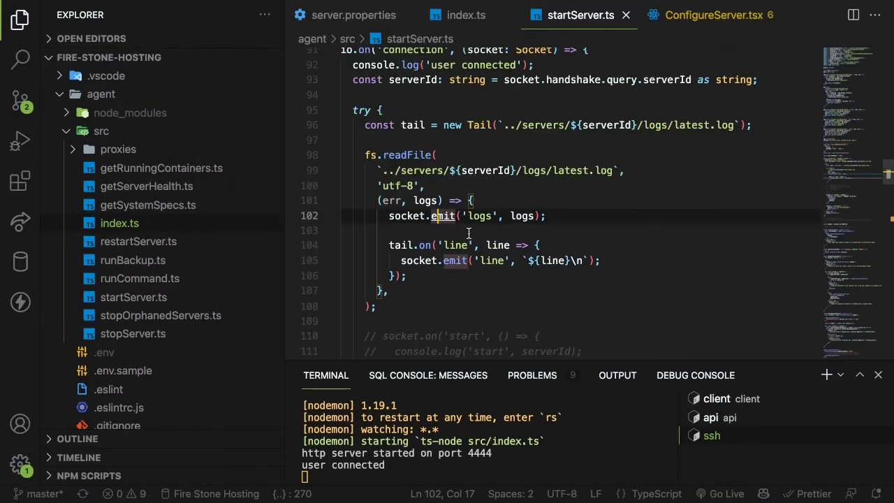
{"action": "scroll", "scroll_direction": "up", "scroll_amount": 3}
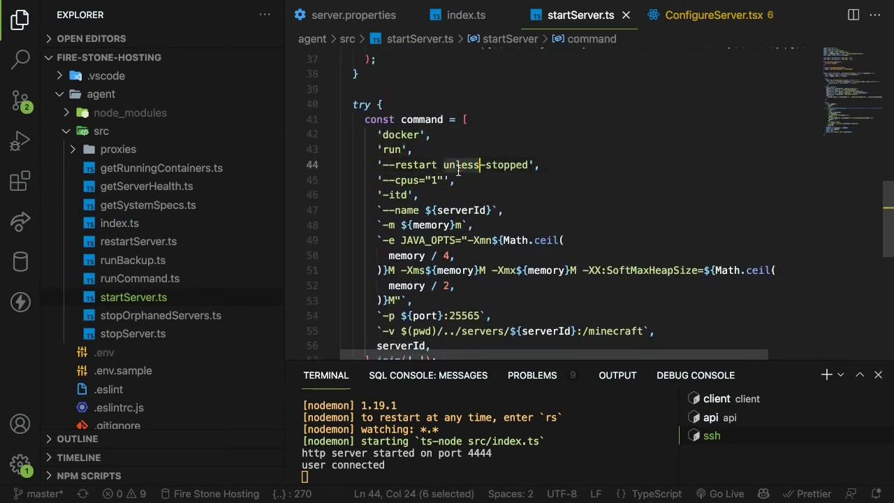
{"action": "left_click", "coordinate": [458, 165]}
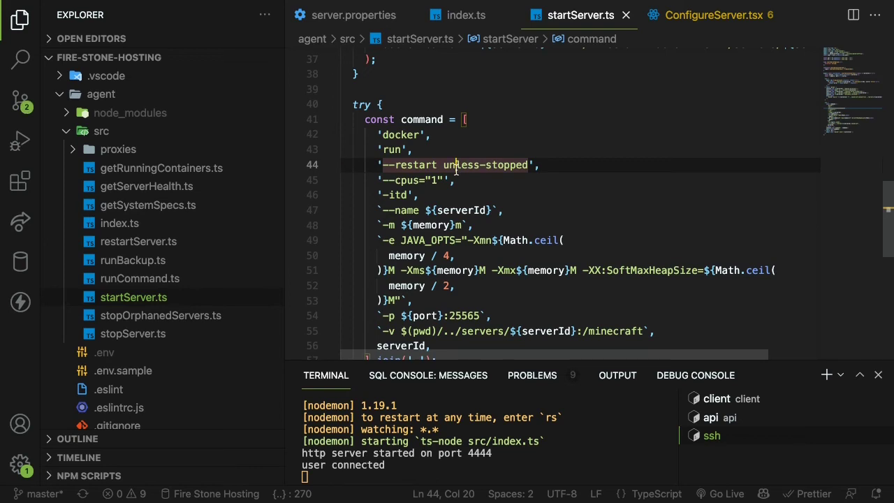
{"action": "double_click", "coordinate": [458, 165]}
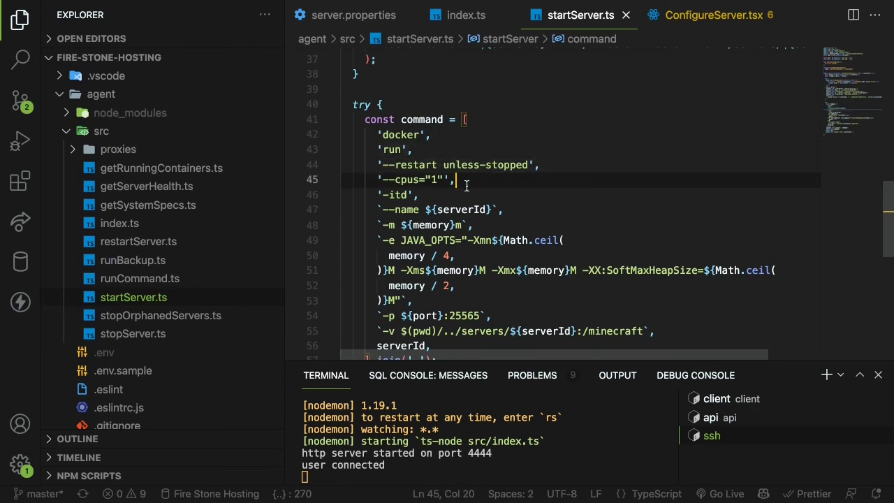
Review the rest of the docker run arguments, including the CPU and memory limits
{"action": "scroll", "scroll_direction": "down", "scroll_amount": 3}
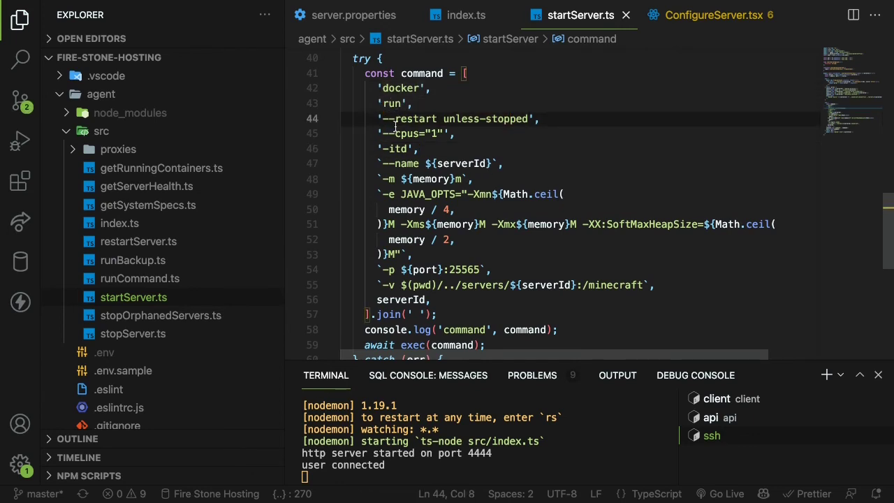
{"action": "scroll", "scroll_direction": "up", "scroll_amount": 3}
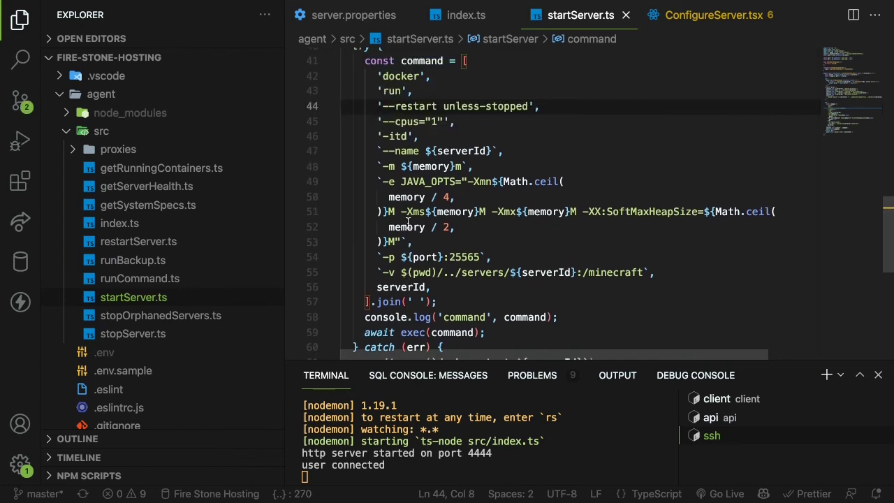
{"action": "scroll", "scroll_direction": "up", "scroll_amount": 3}
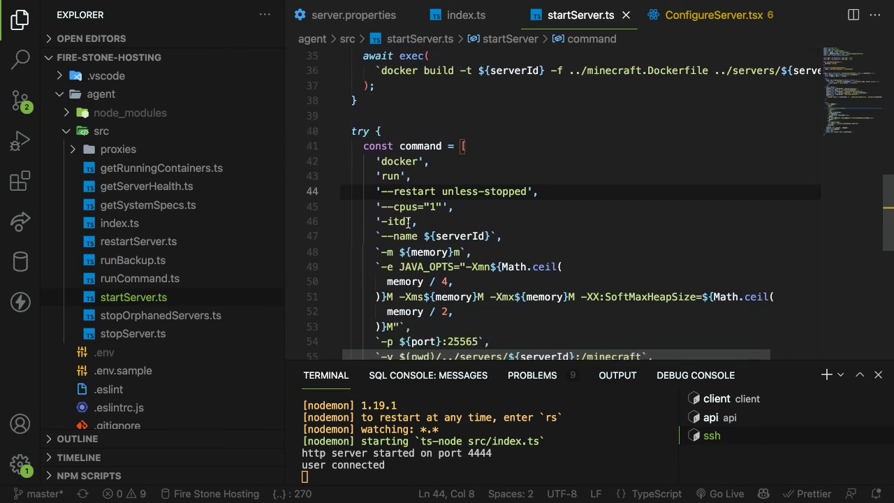
{"action": "scroll", "scroll_direction": "down", "scroll_amount": 3}
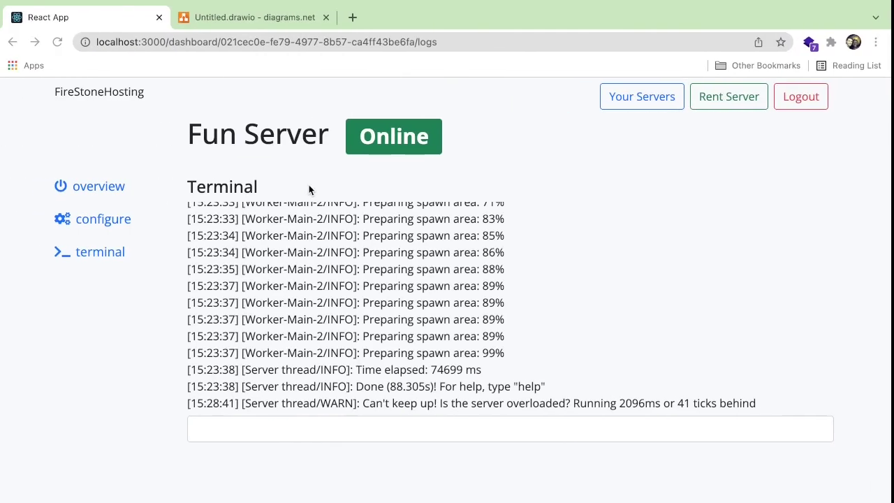
Clear a stray '/' from the terminal command input and go to Fun Server's configure page
{"action": "type", "text": "/"}
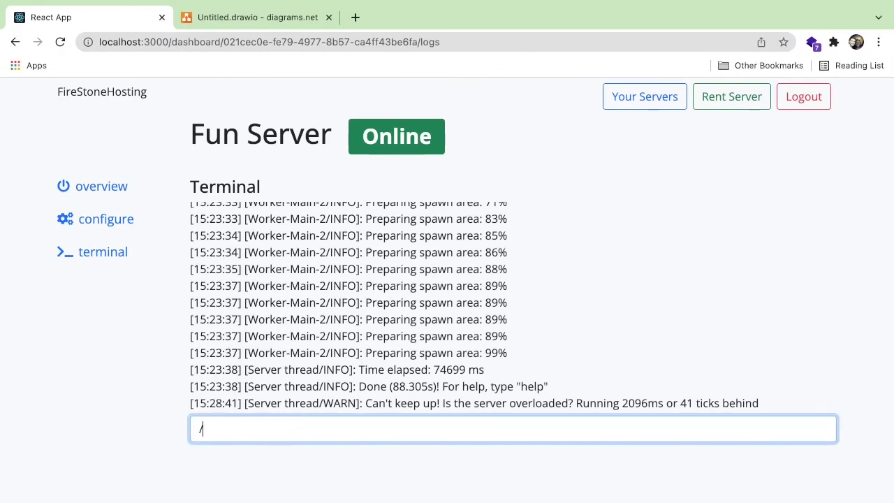
{"action": "key", "text": "Backspace"}
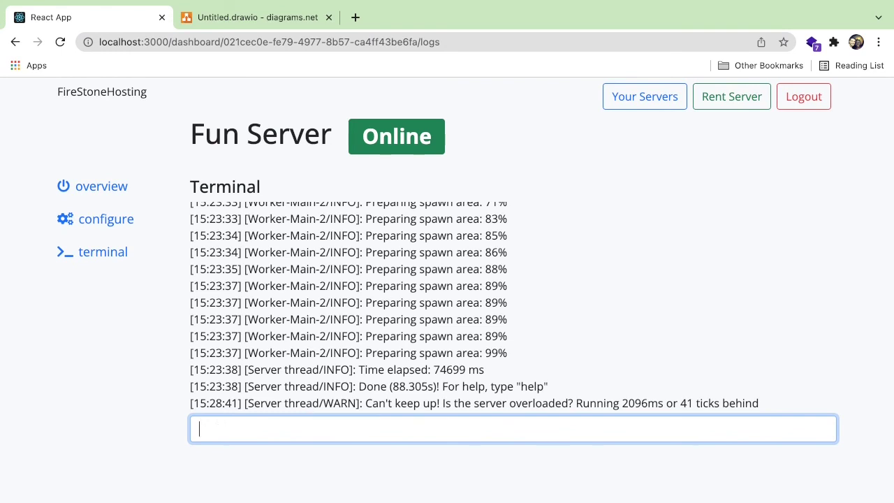
{"action": "scroll", "scroll_direction": "up", "scroll_amount": 3}
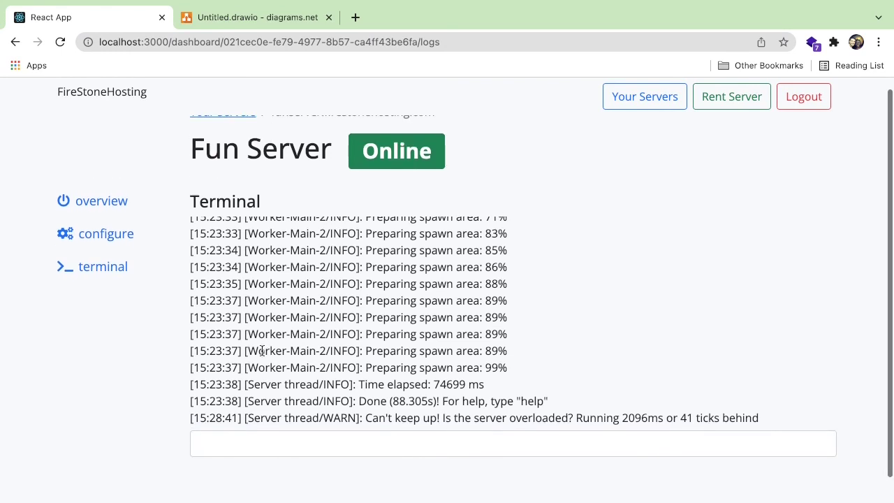
{"action": "scroll", "scroll_direction": "up", "scroll_amount": 3}
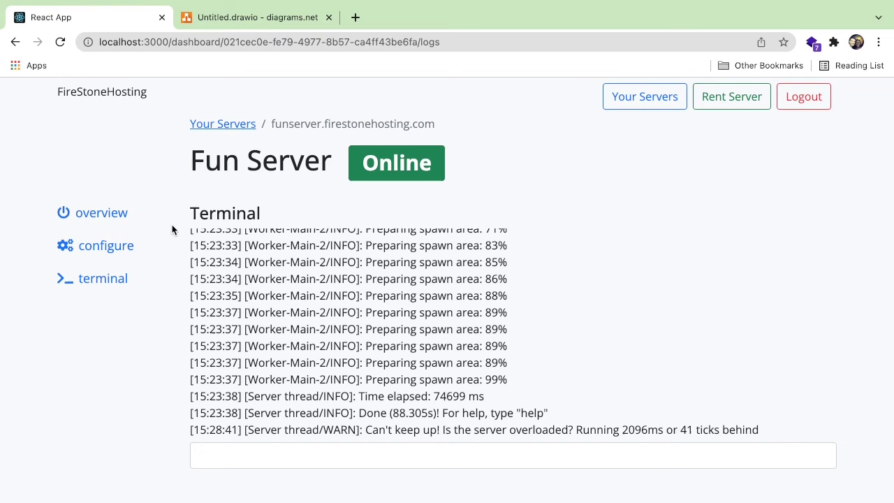
{"action": "mouse_move", "coordinate": [193, 169]}
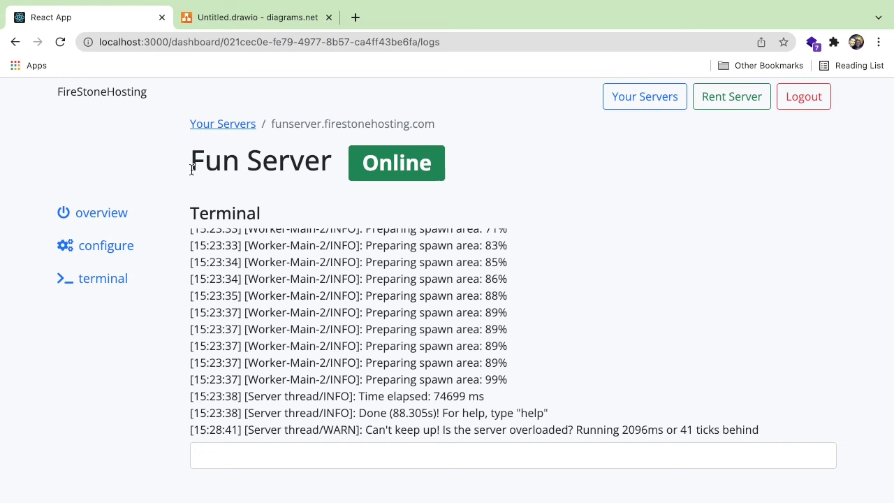
{"action": "left_click", "coordinate": [107, 246]}
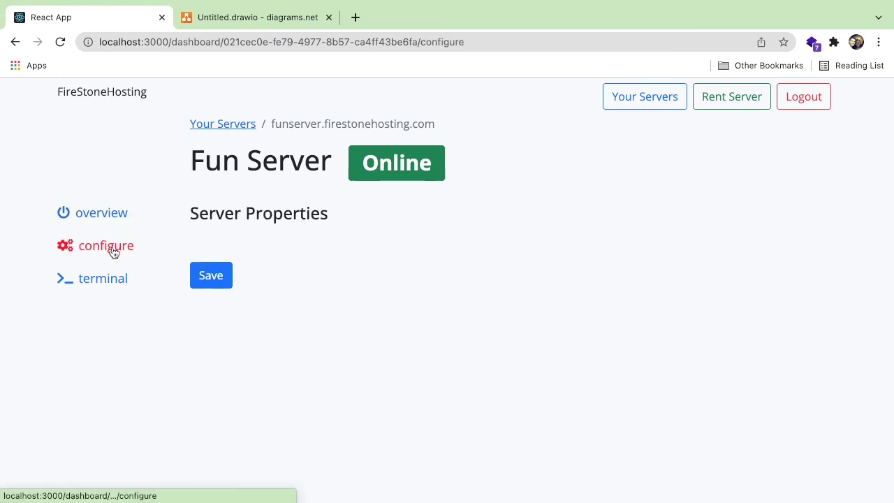